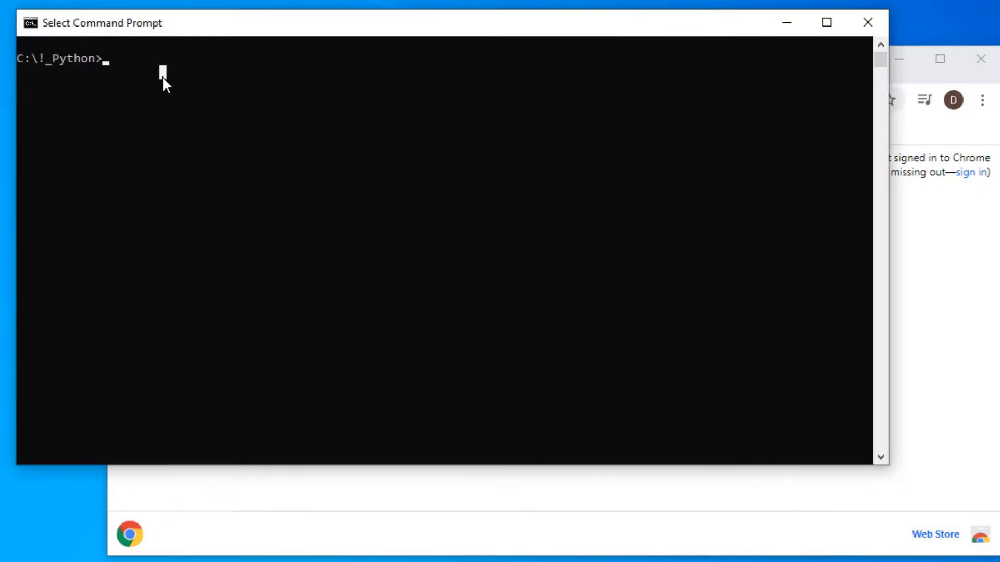
Run 'jupyter notebook' from the C:\!_Python prompt
text(jup)
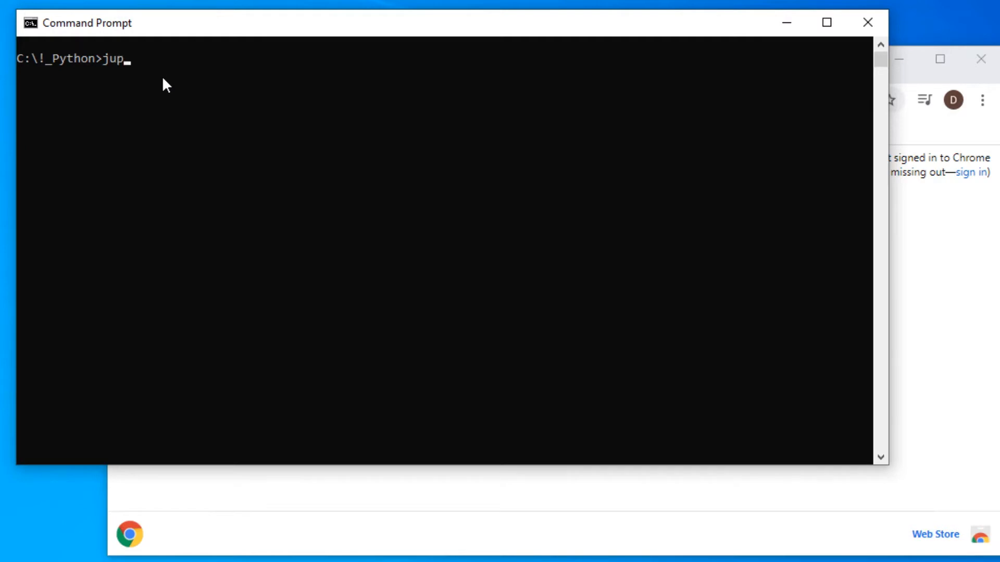
text(yter no)
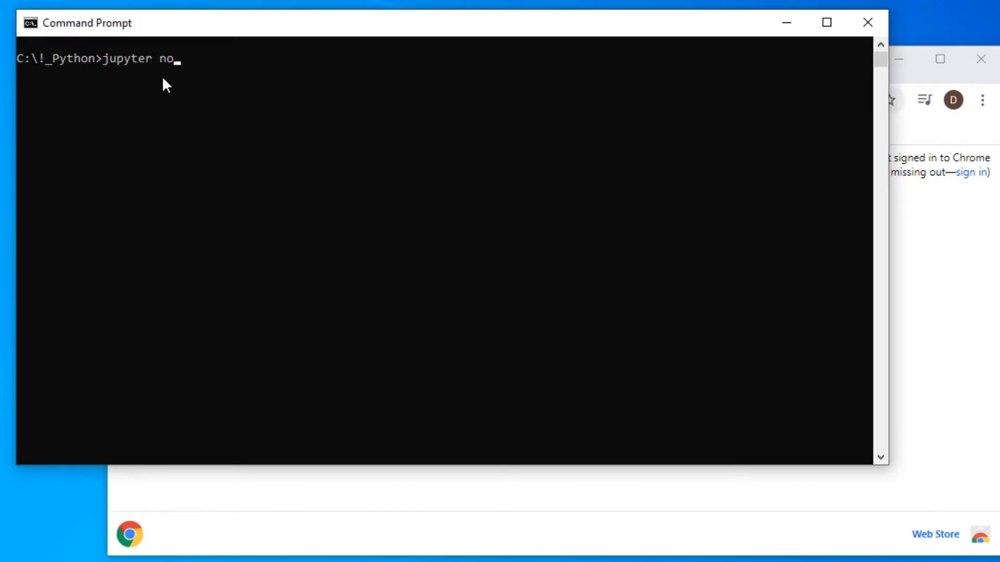
text(tebook)
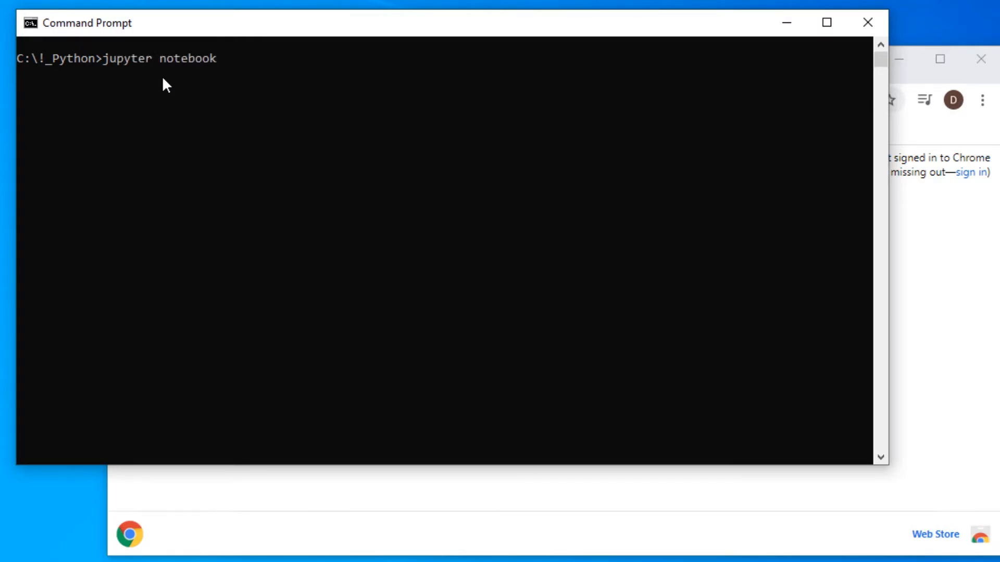
key(Return)
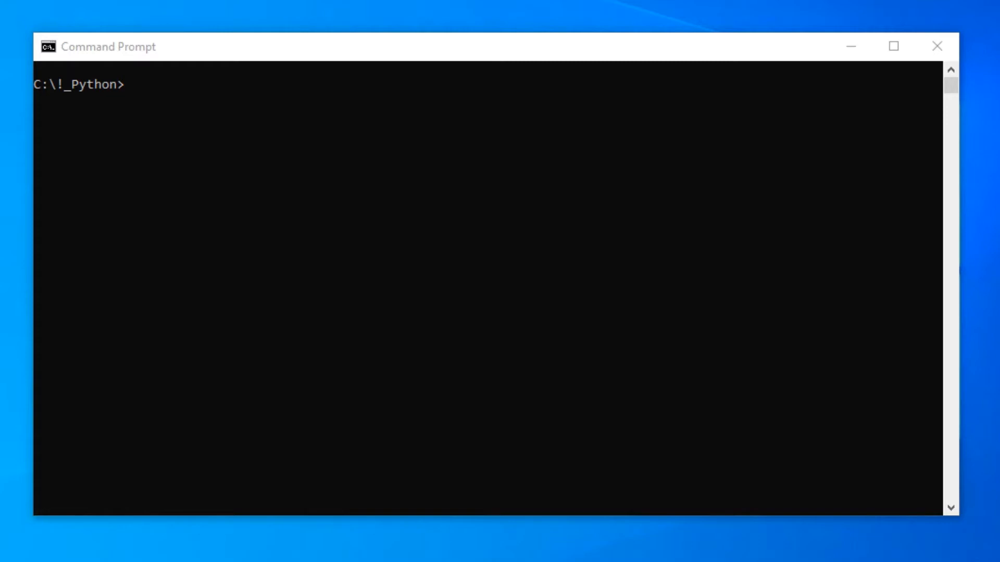
mouse_move(170, 100)
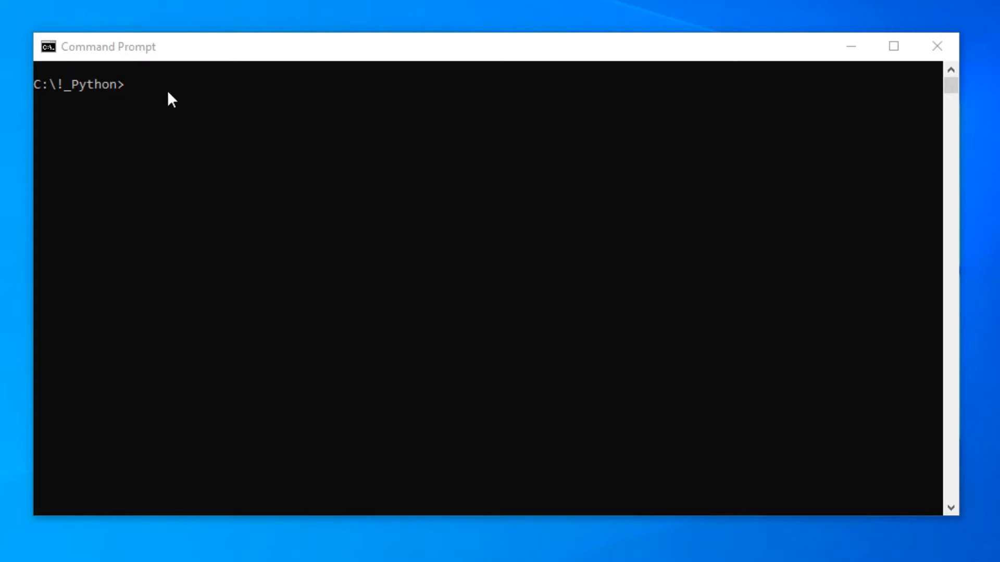
mouse_move(142, 96)
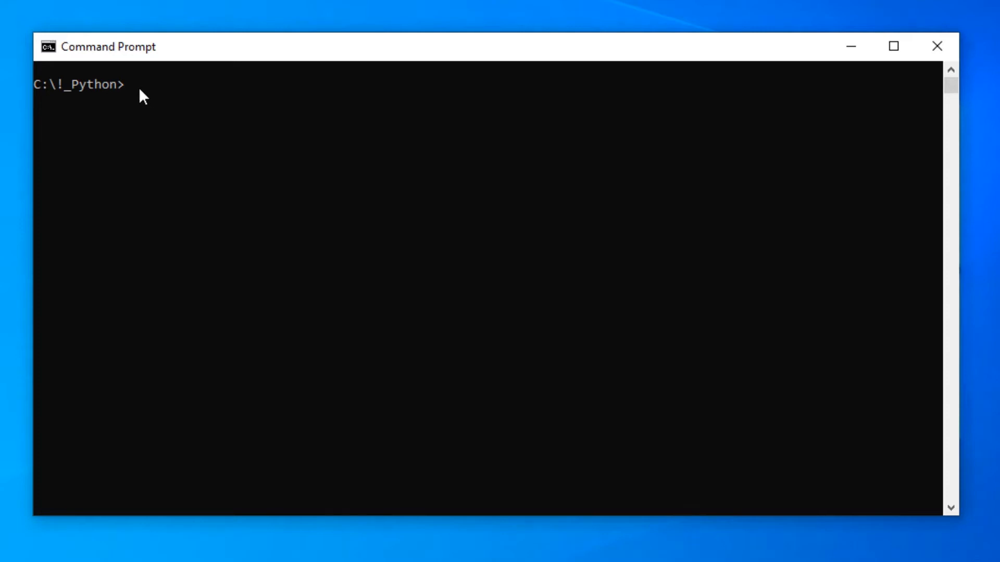
Enter 'jupyter notebook' again, which returns 'jupyter is not recognized'
text(jupyter)
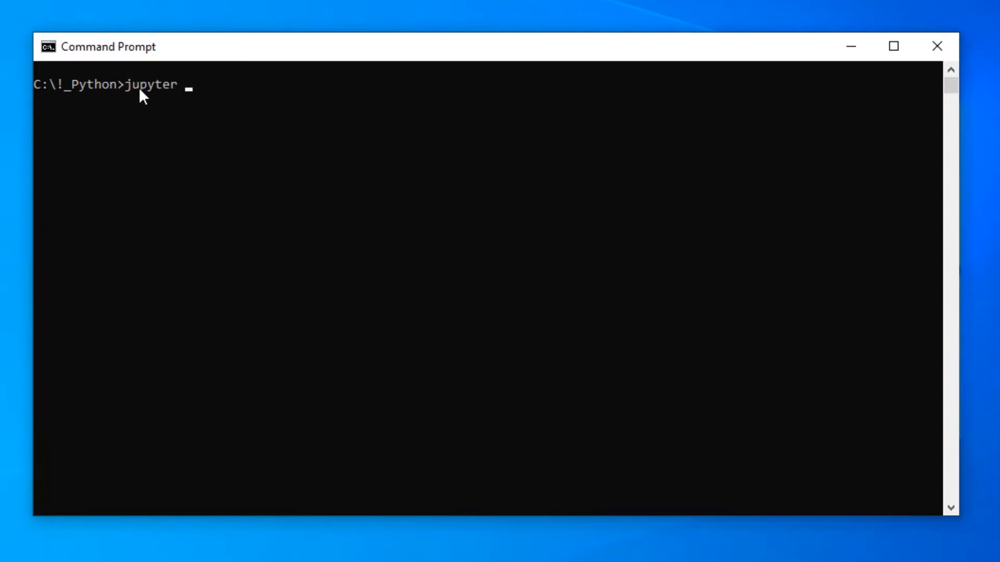
text(noteb)
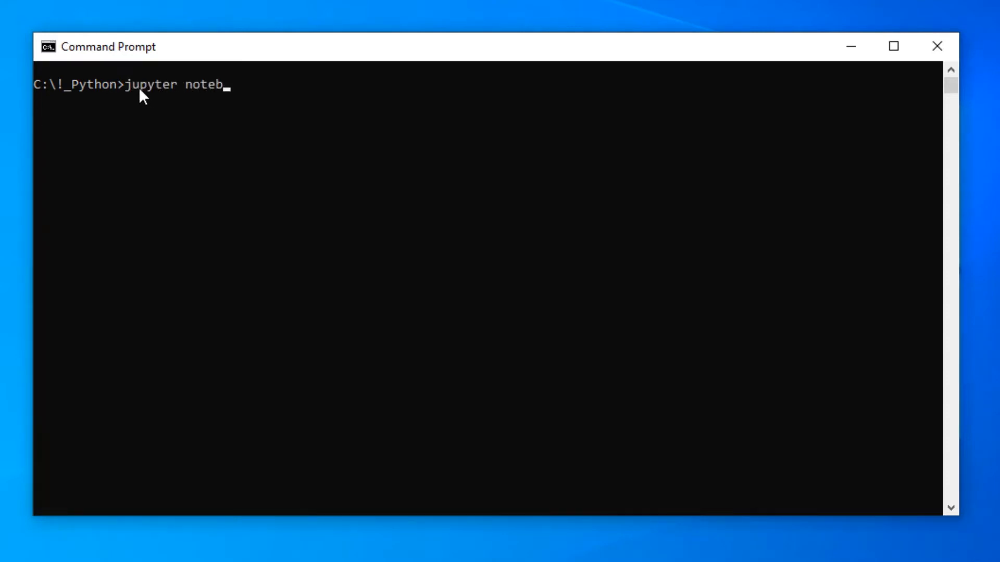
text(ook)
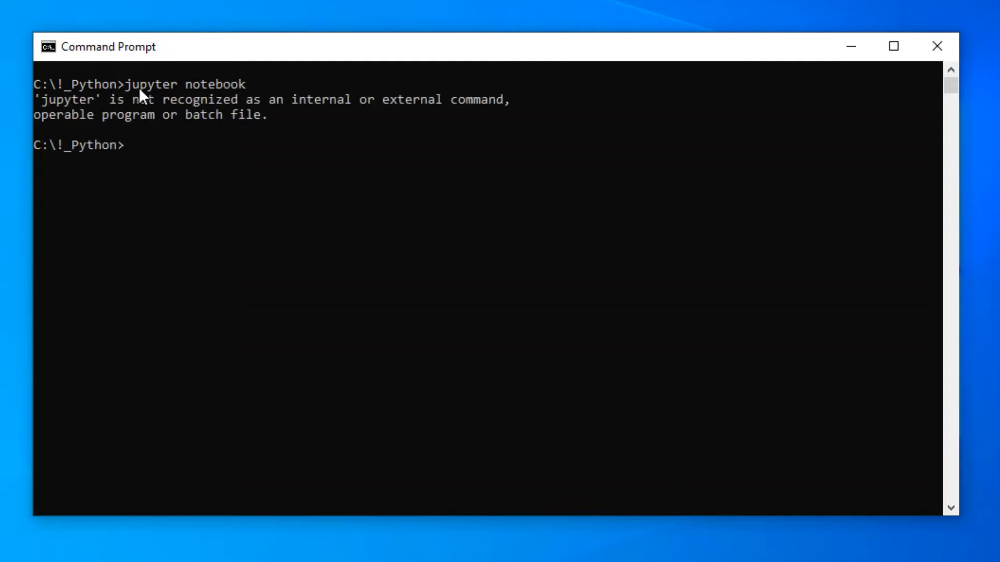
mouse_move(197, 419)
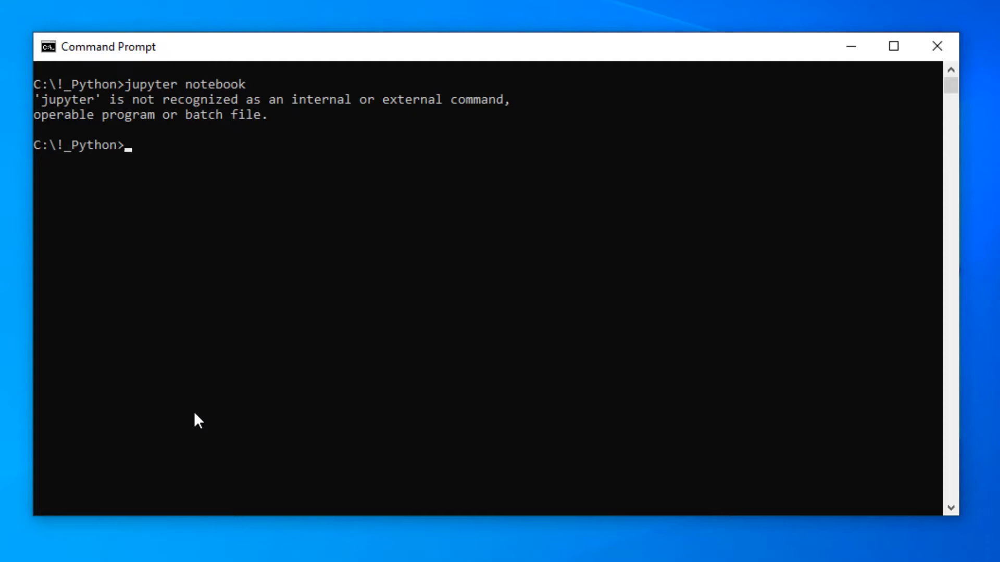
Run the hyphenated 'jupyter-notebook' command, bringing up the Jupyter home page
click(131, 145)
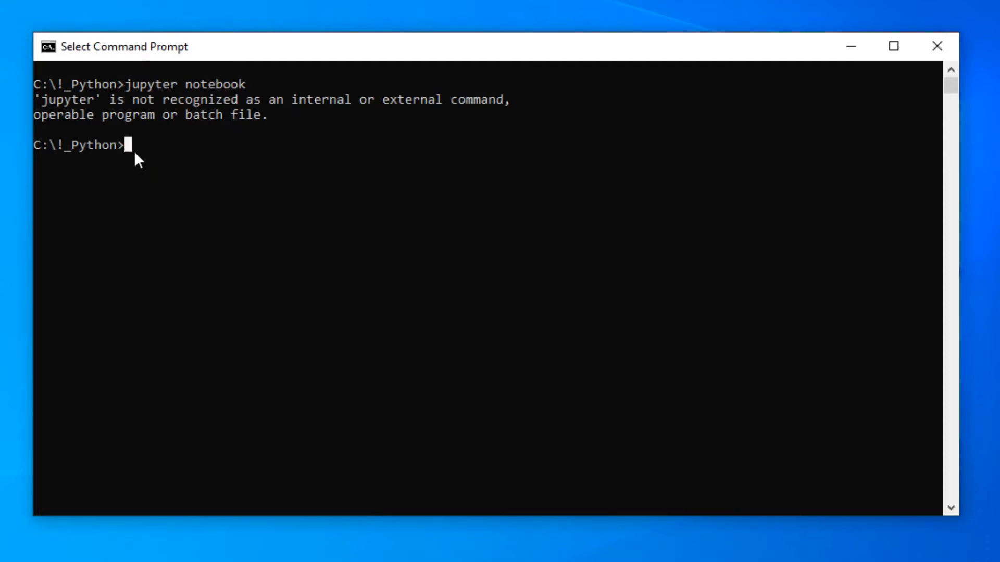
text(jupyt)
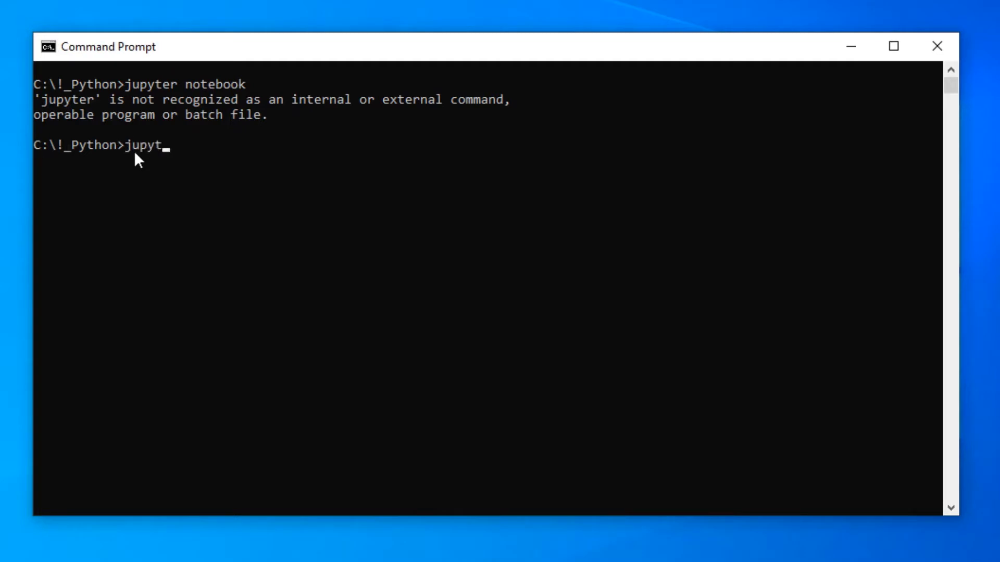
text(er-)
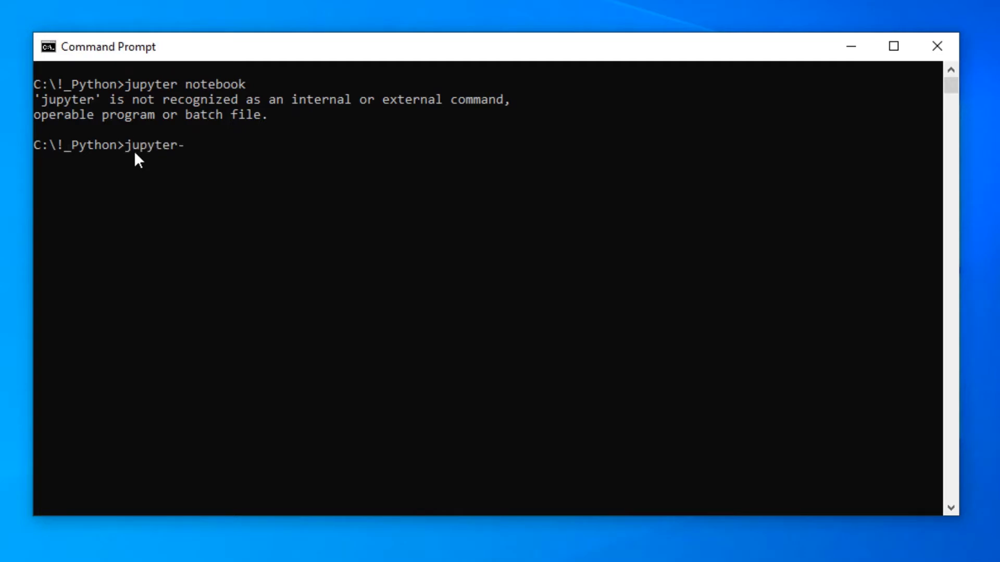
text(not)
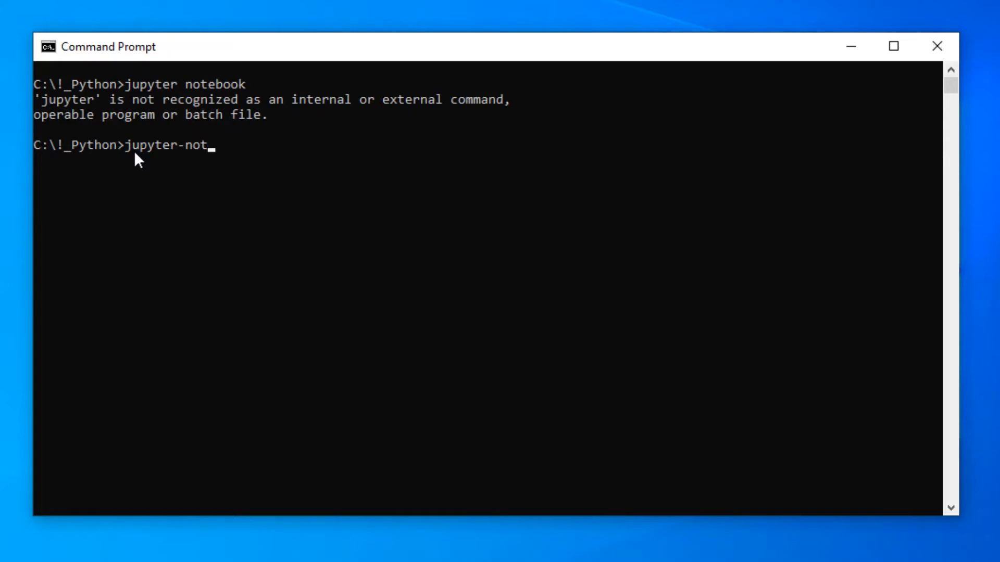
text(ebook)
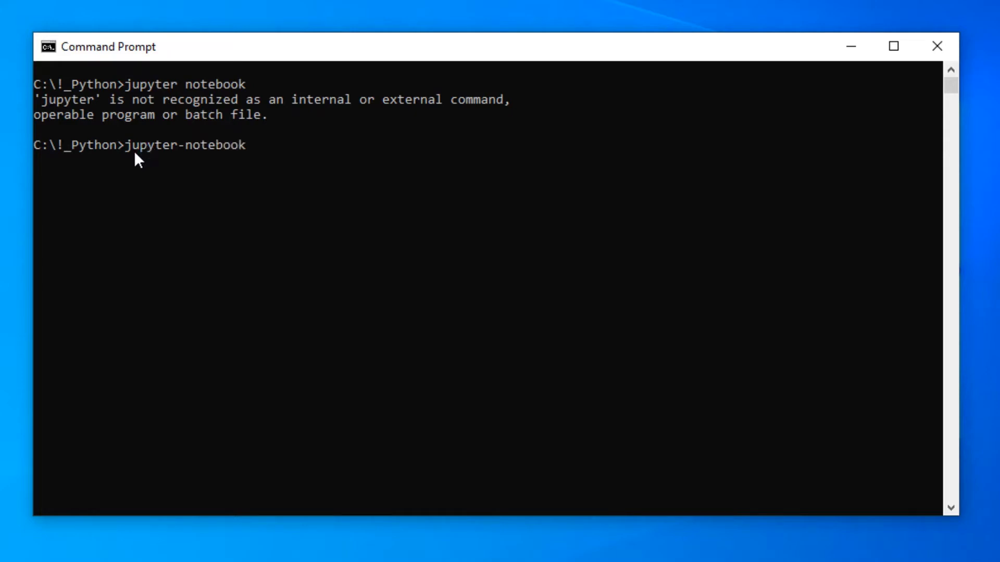
key(Return)
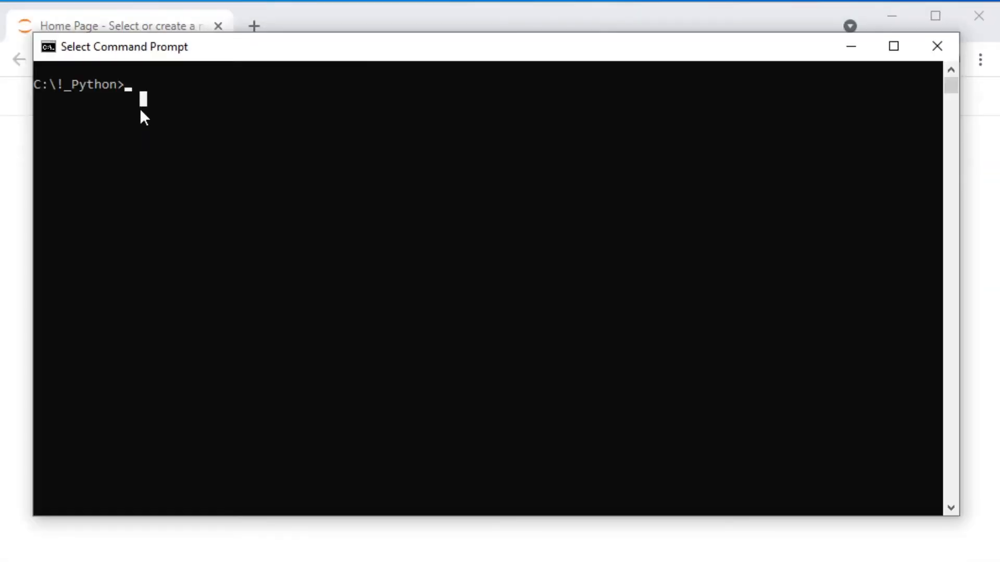
Run 'python -m notebook' to start Jupyter as a Python module
text(py)
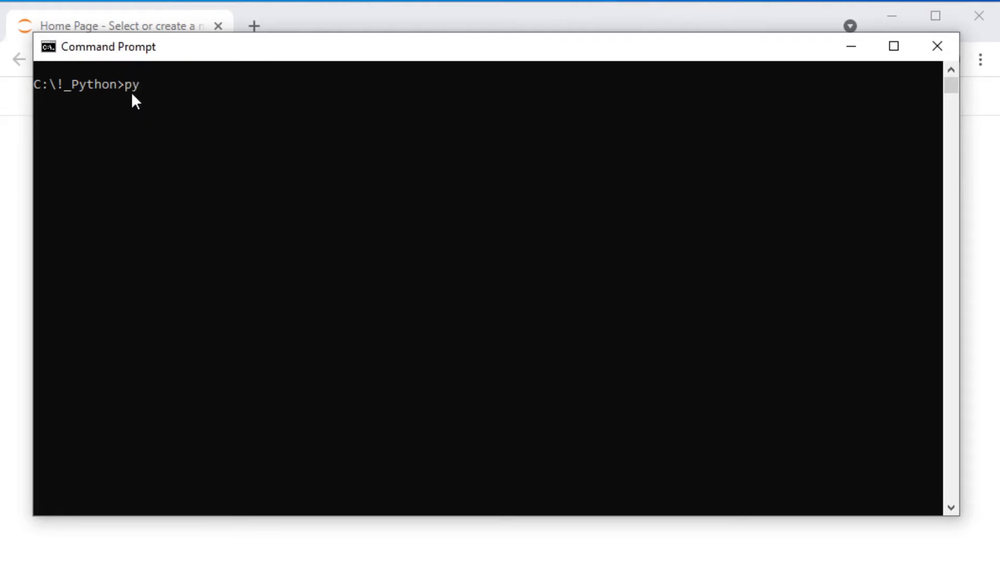
text(th)
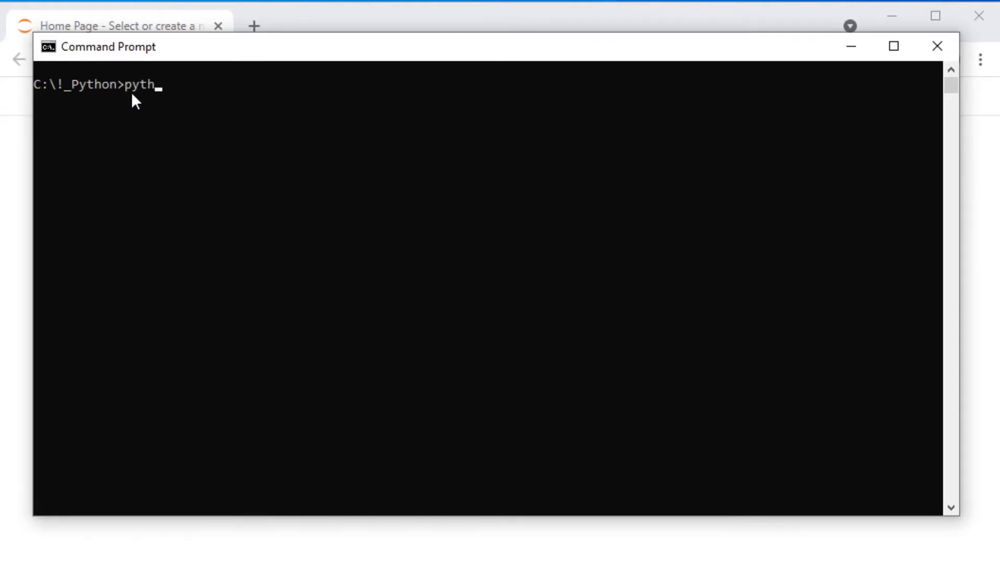
text(on -)
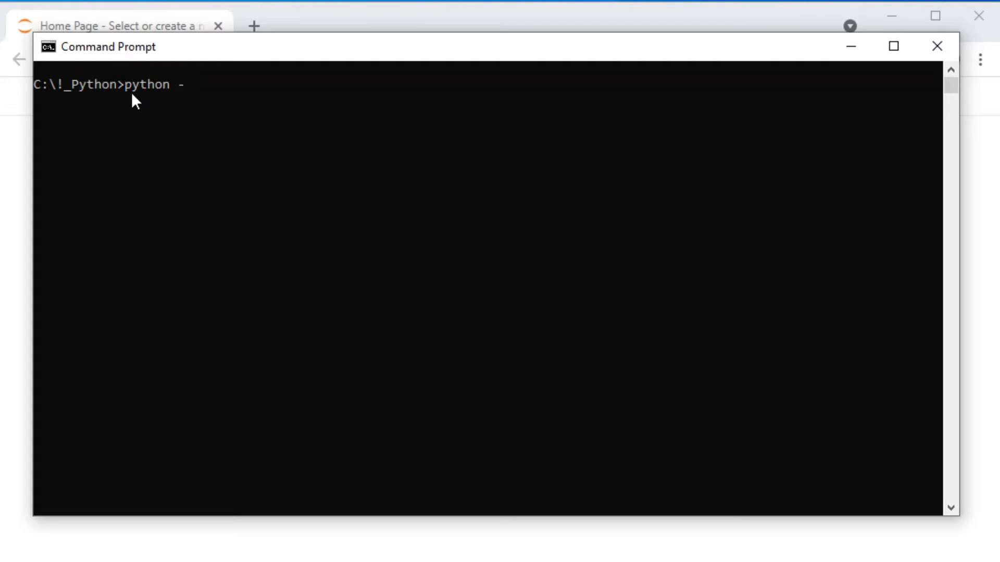
text(m no)
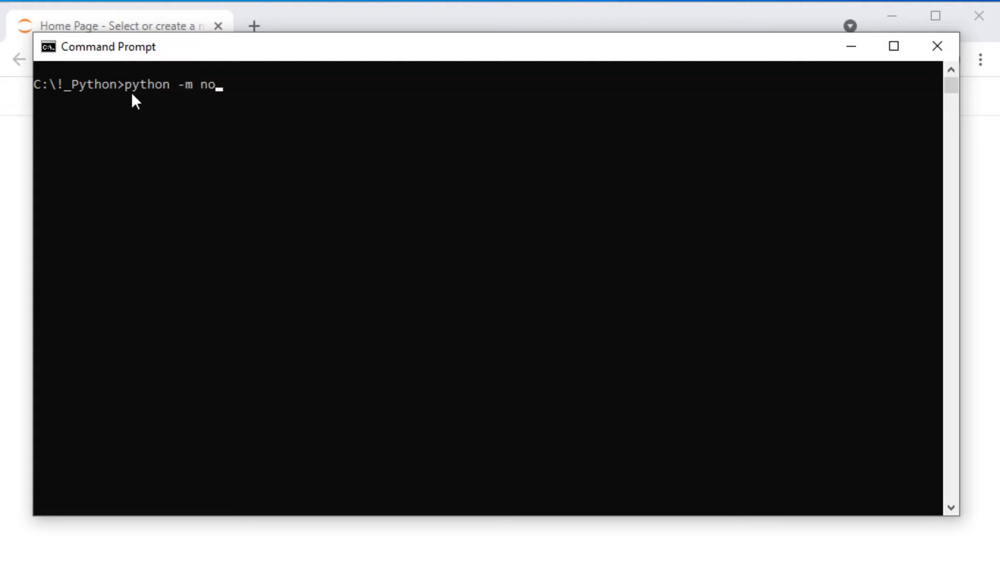
text(te)
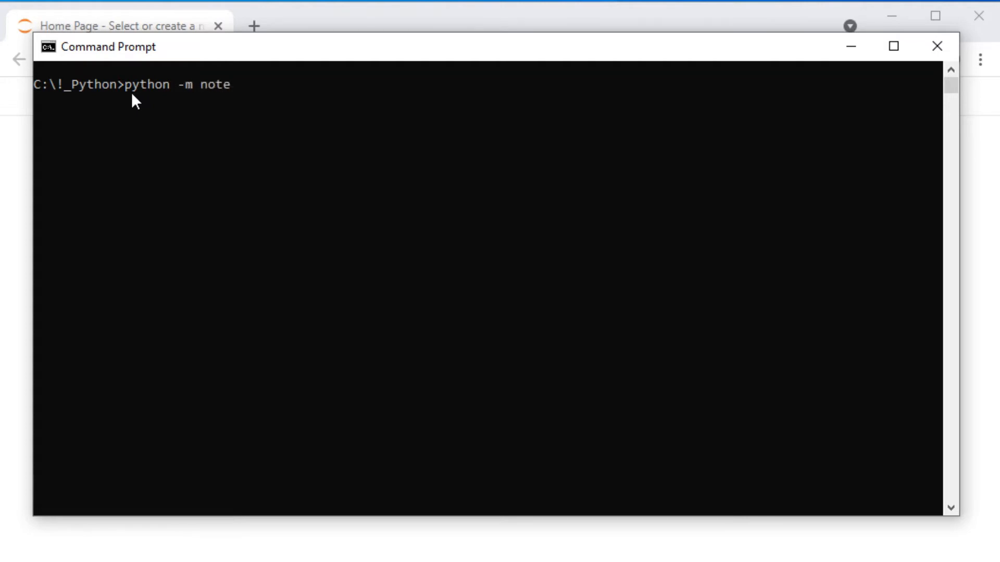
text(book)
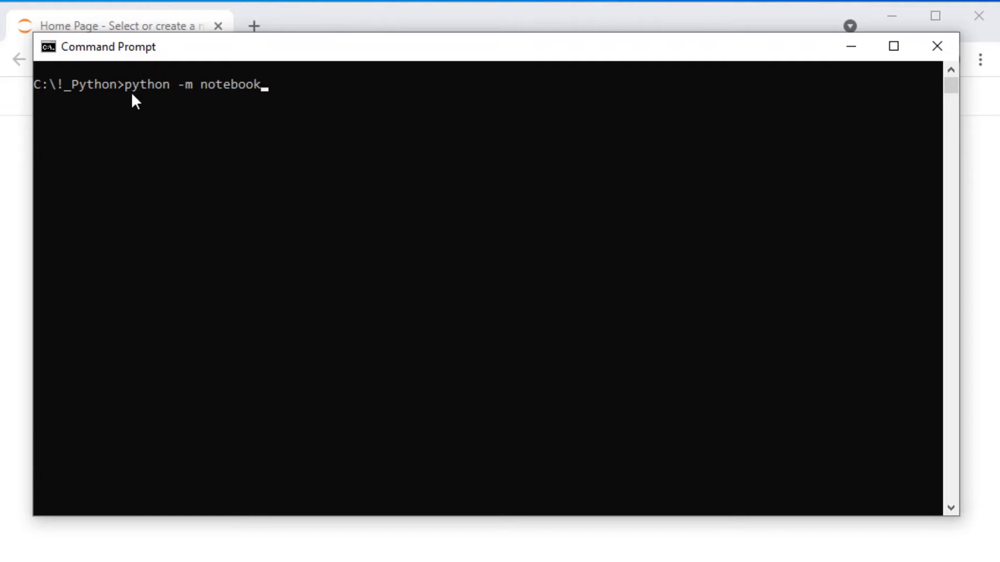
key(Return)
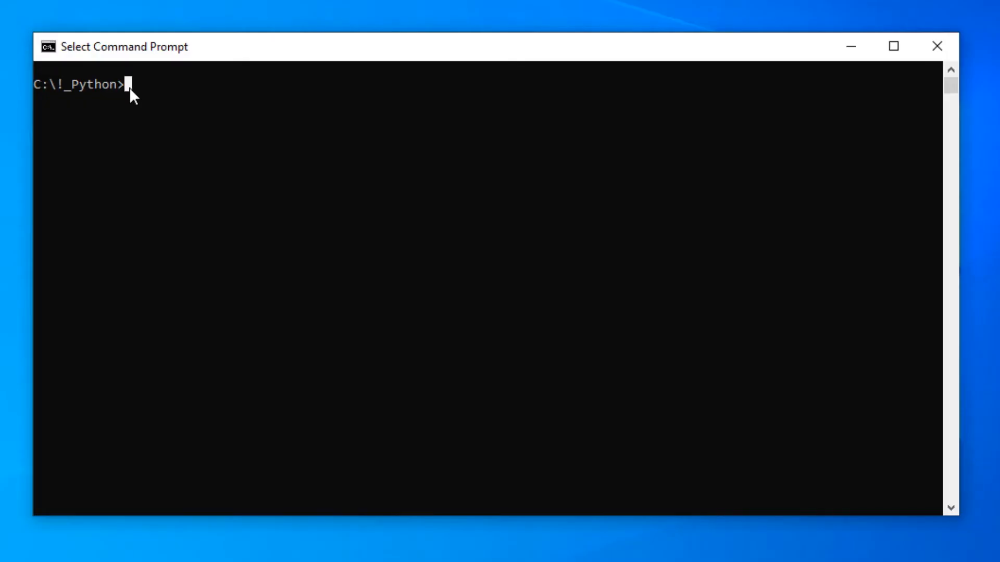
Enter 'jupyter notebook' at the C:\!_Python prompt once more
text(ju)
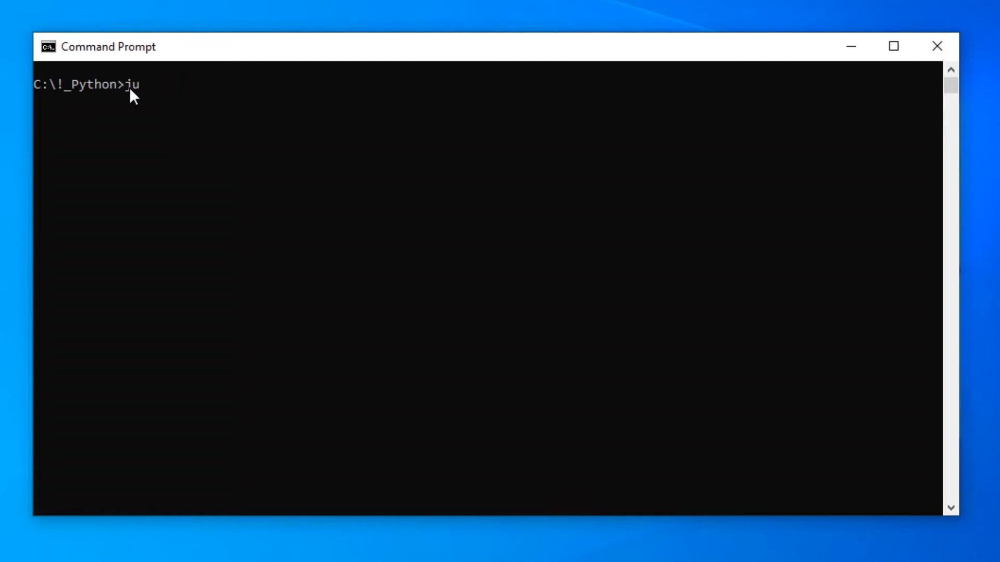
text(pyter)
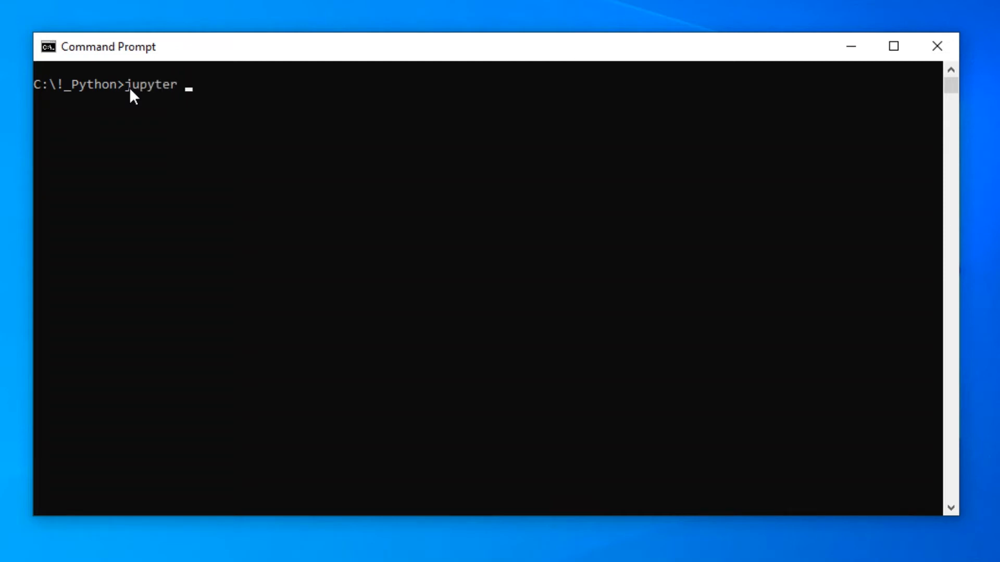
text(note)
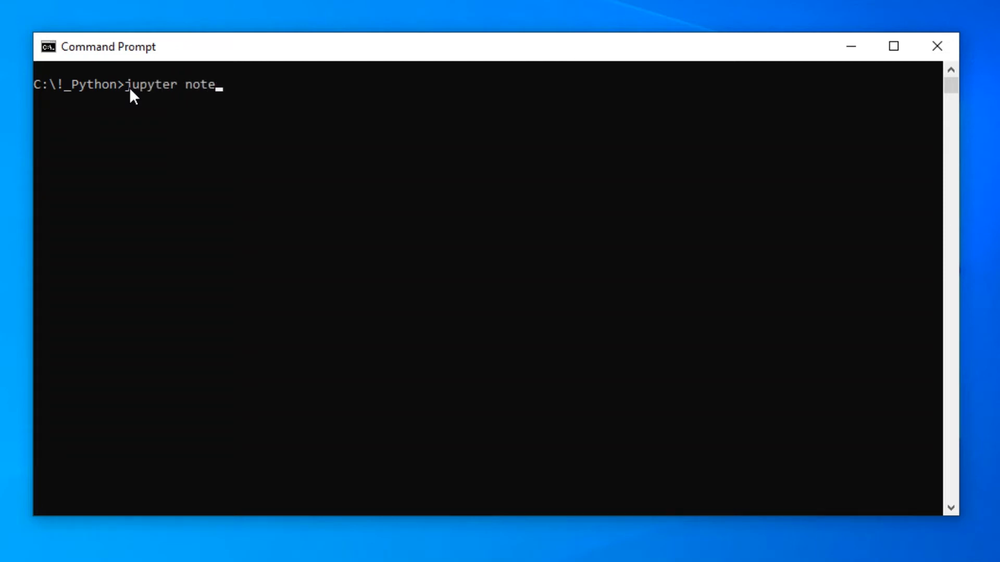
text(book)
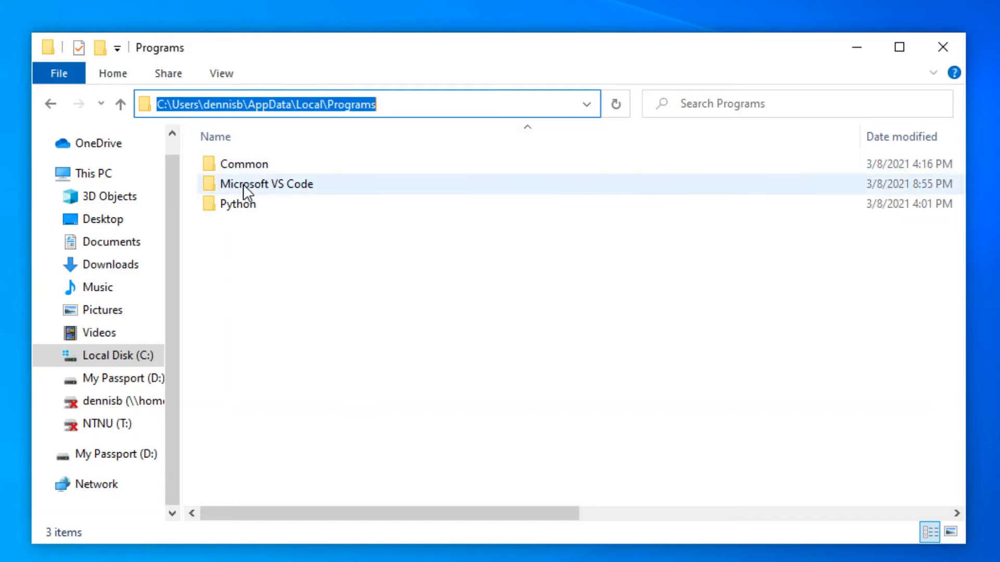
Go into the Python folder and then the Python39 installation folder
click(237, 203)
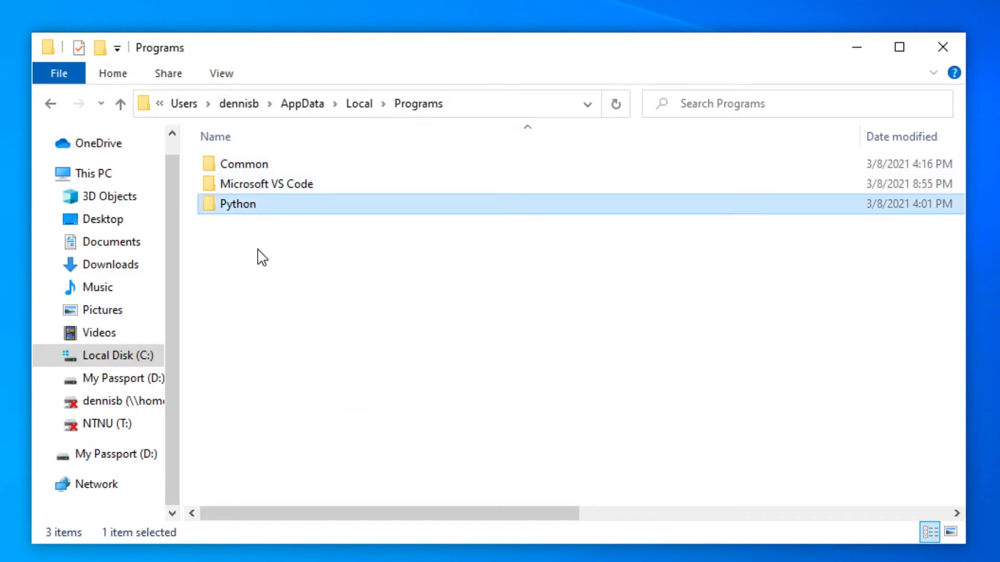
double_click(238, 203)
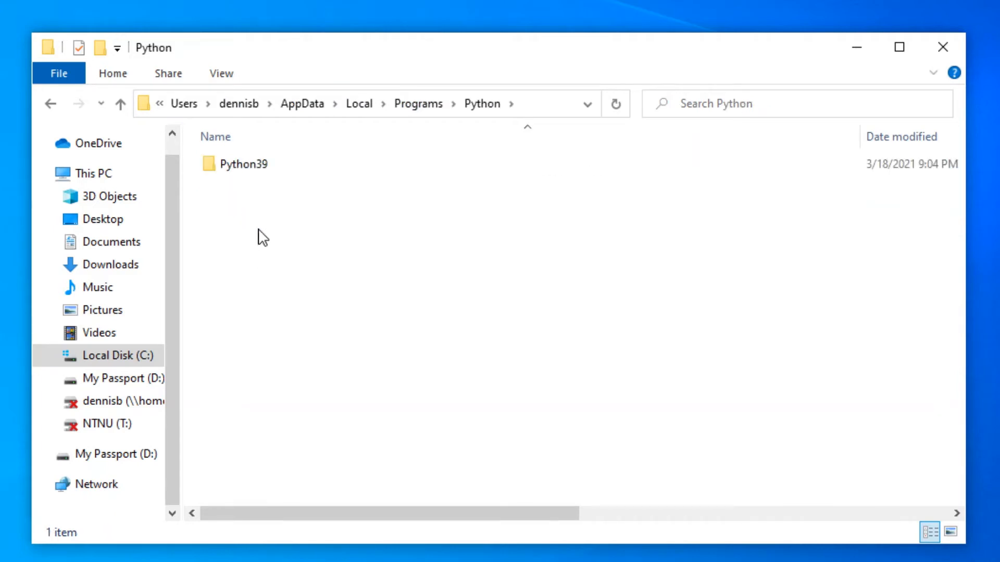
click(244, 163)
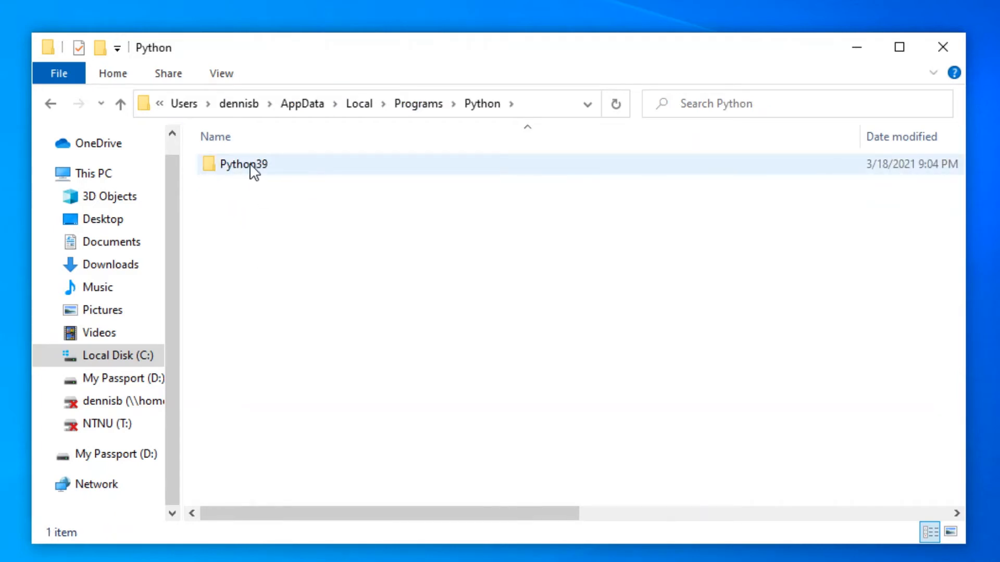
mouse_move(241, 165)
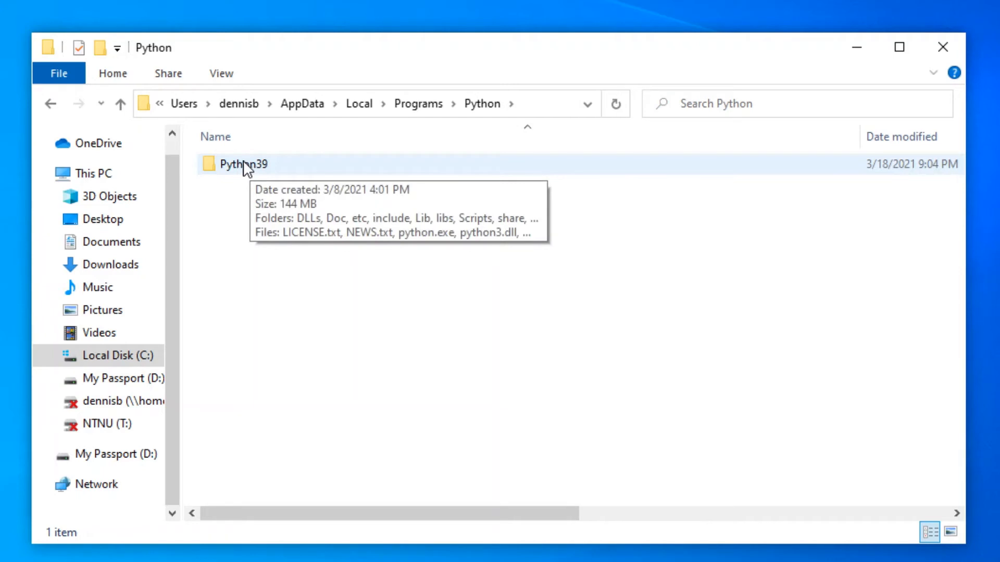
double_click(240, 163)
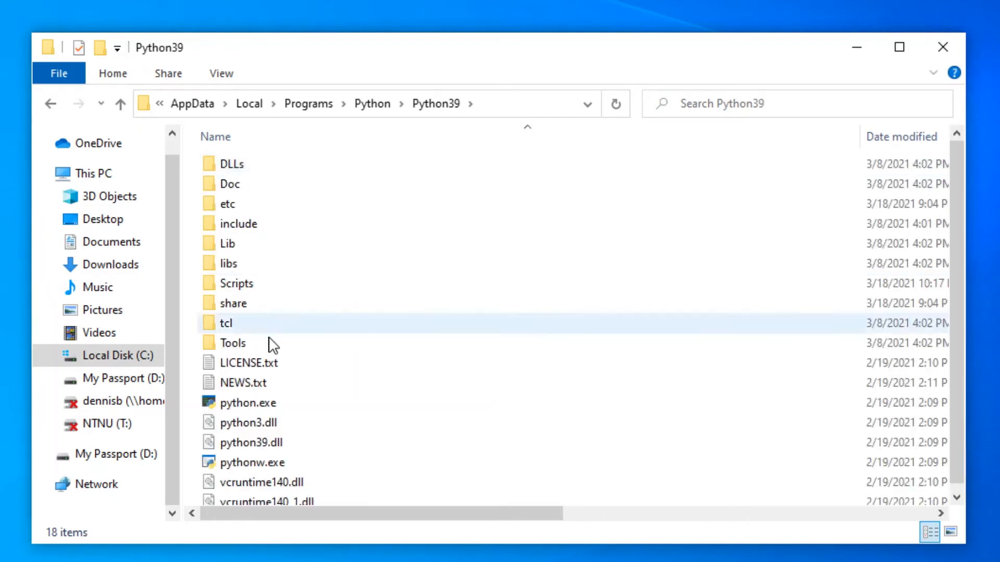
mouse_move(288, 475)
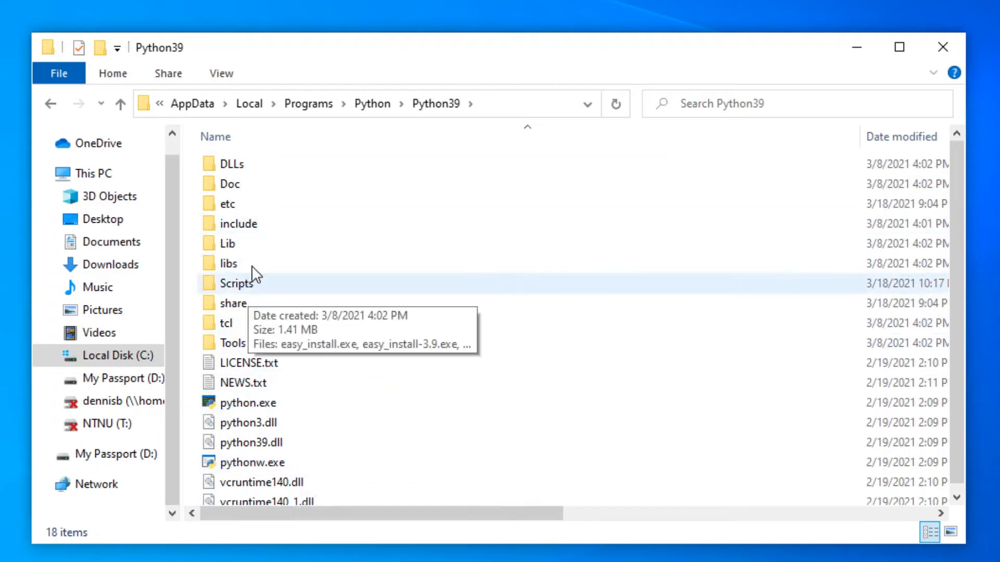
mouse_move(274, 296)
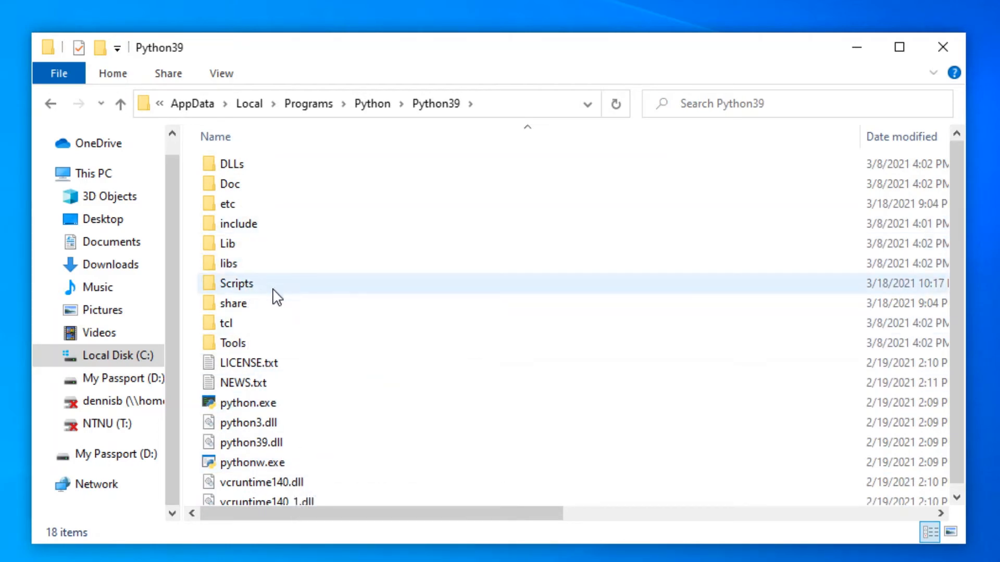
mouse_move(241, 292)
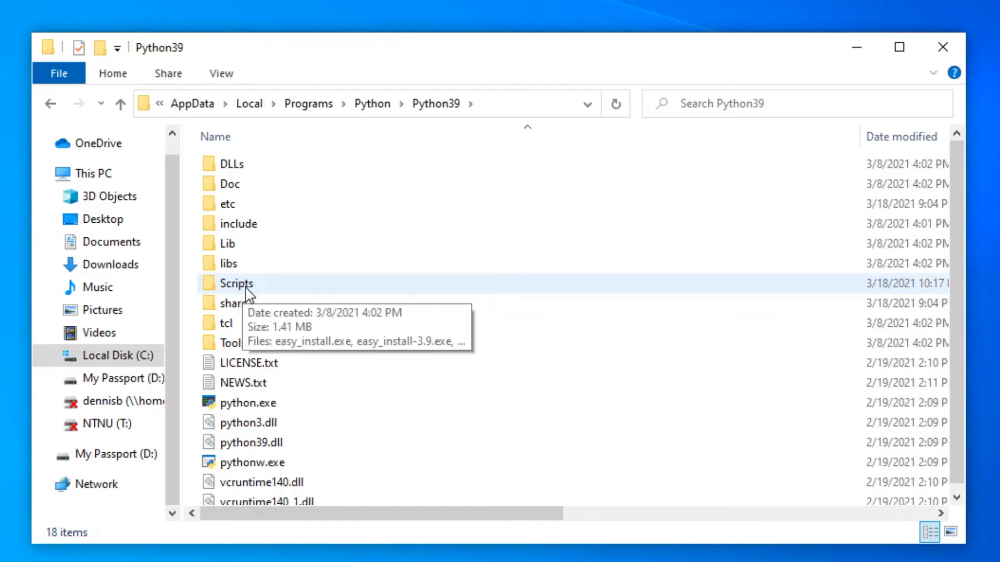
Enter the Python39 Scripts folder listing the jupyter-*.exe files
double_click(236, 283)
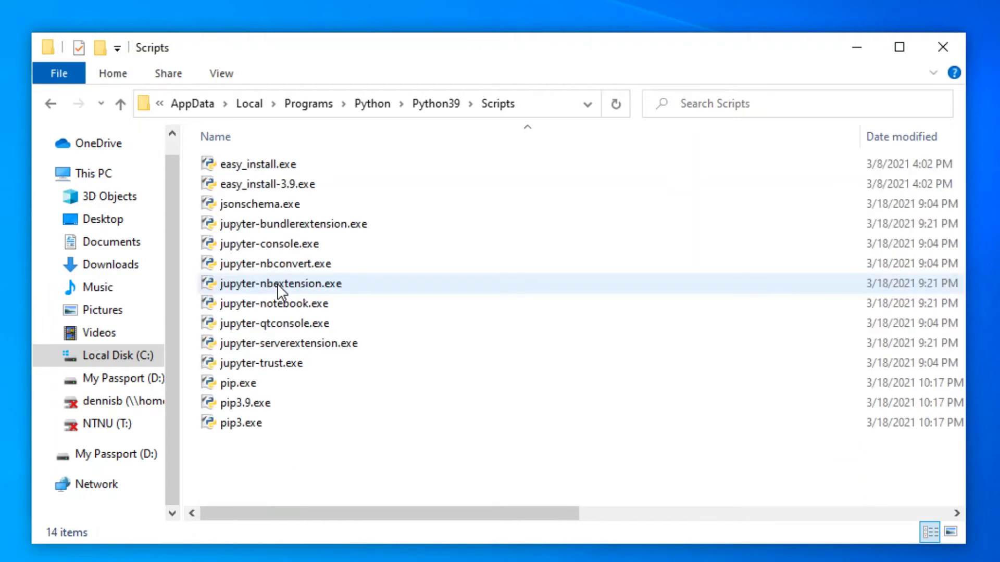
click(243, 402)
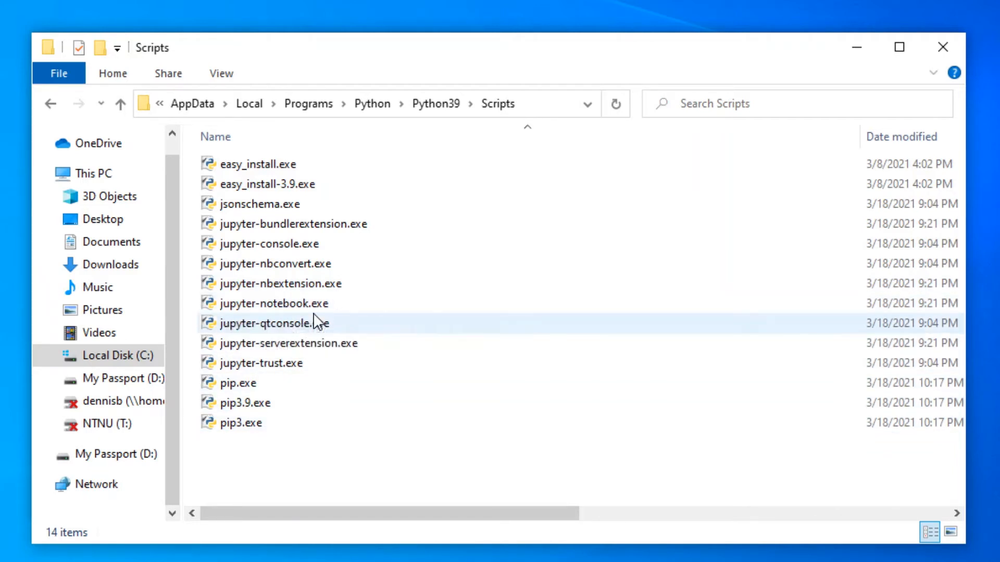
mouse_move(357, 313)
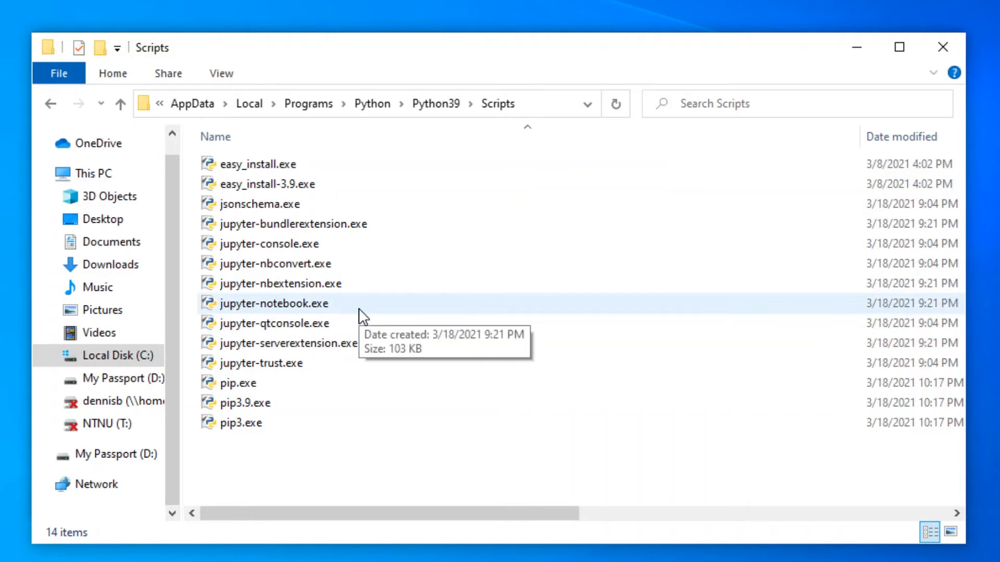
mouse_move(338, 310)
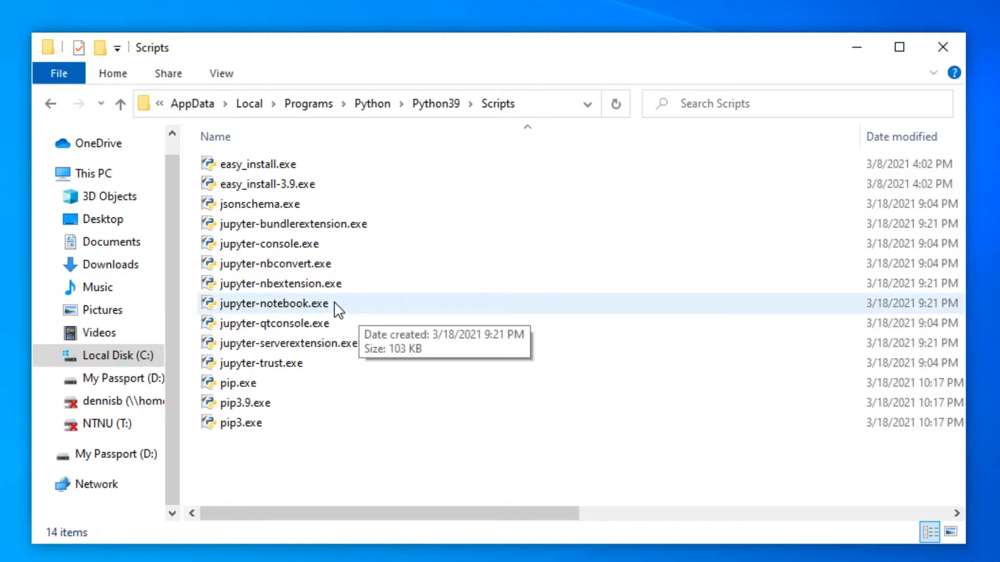
mouse_move(231, 314)
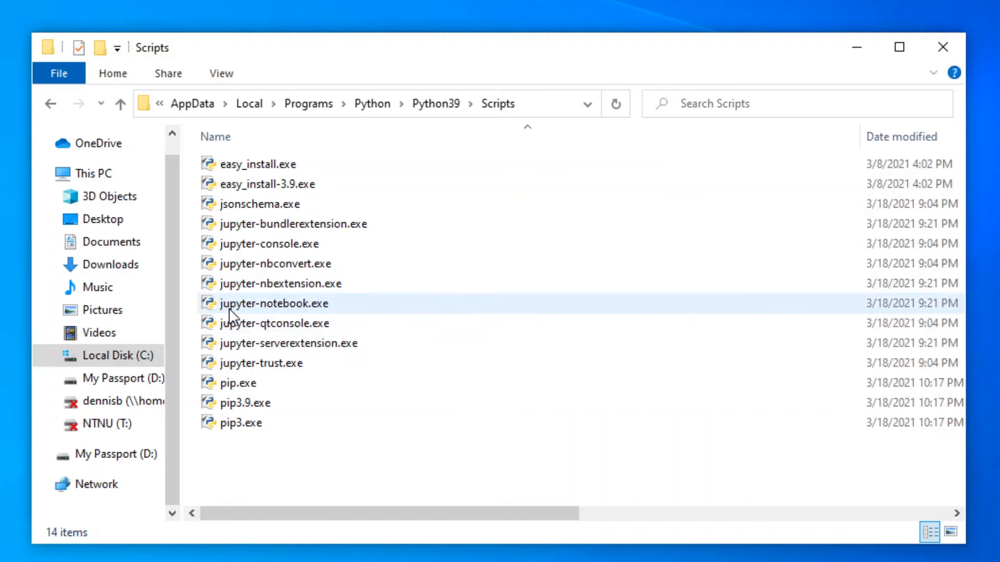
mouse_move(286, 312)
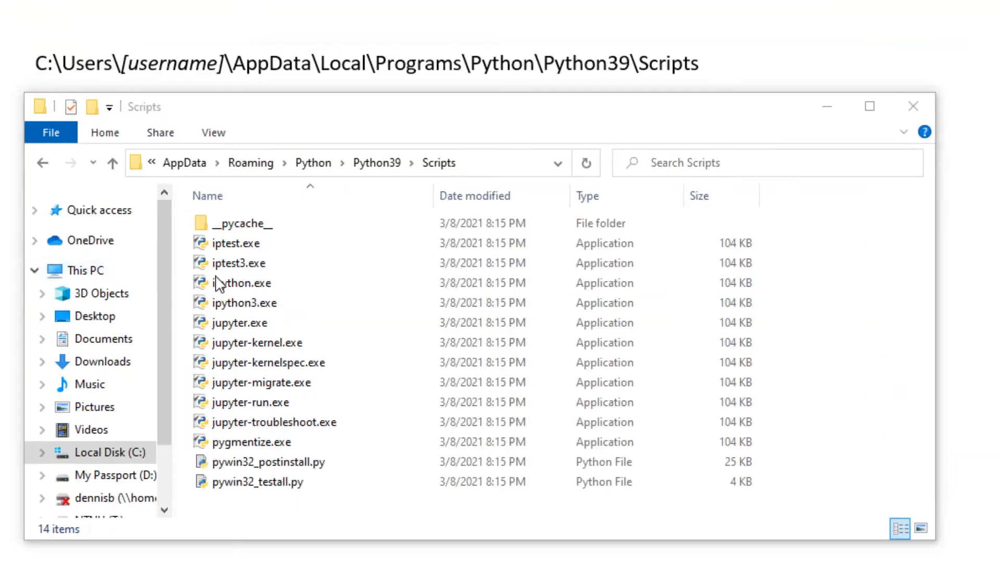
Show the Roaming Python39 Scripts path, then search Windows for 'env'
click(239, 323)
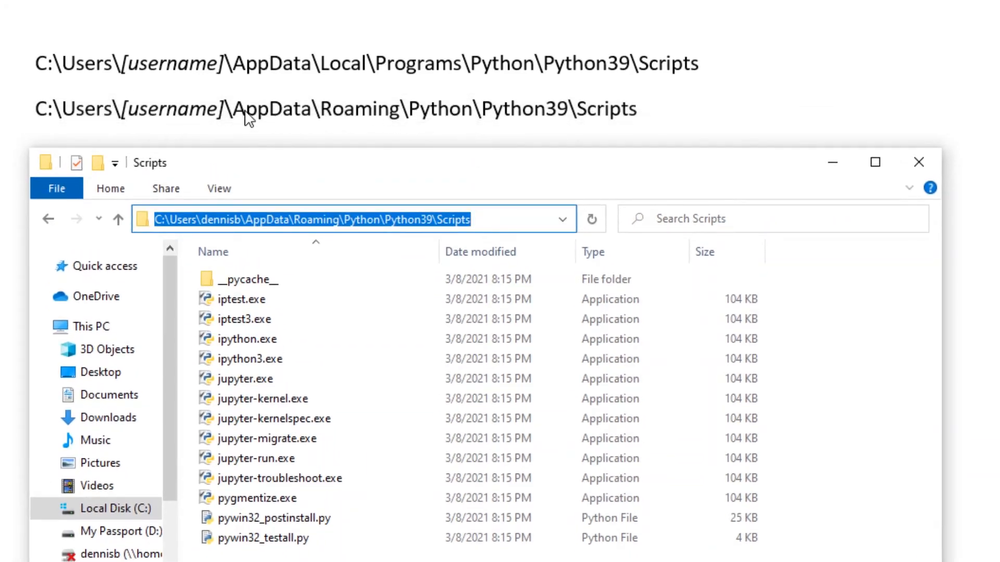
mouse_move(333, 85)
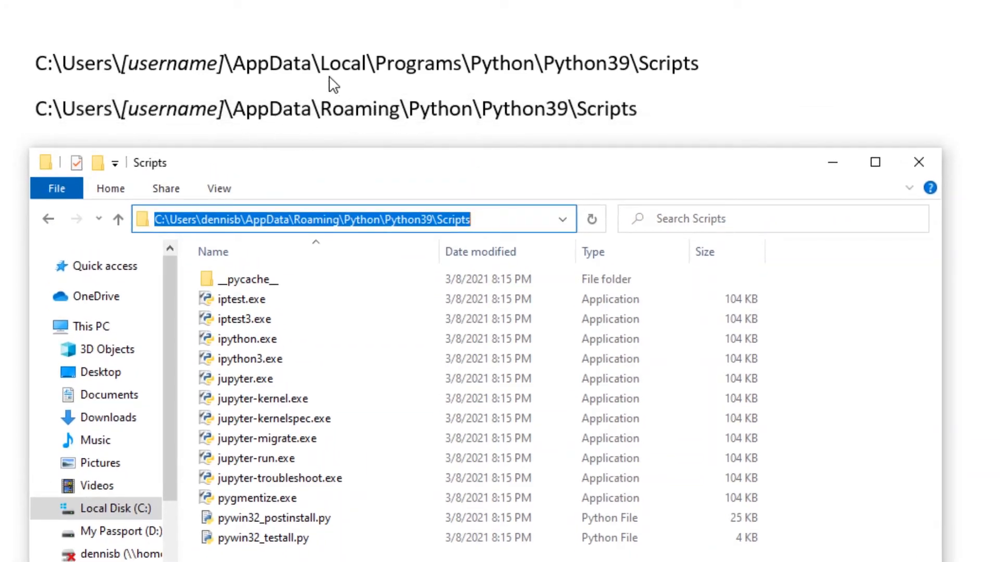
mouse_move(373, 73)
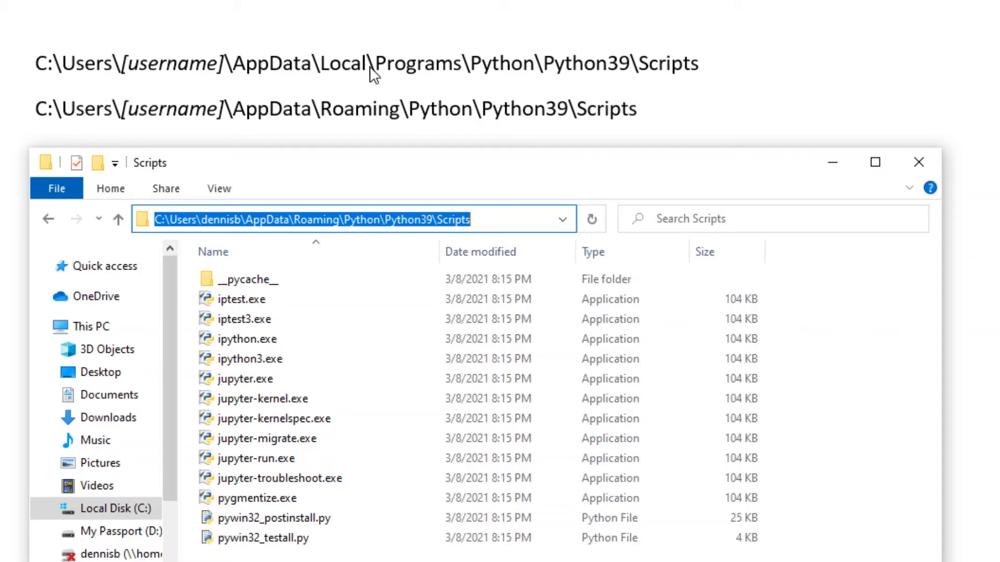
mouse_move(339, 131)
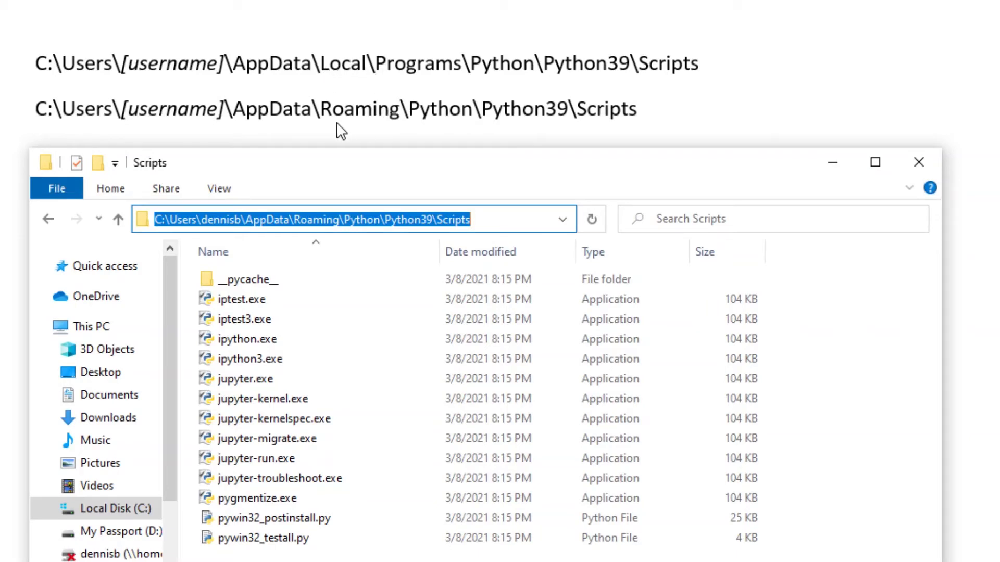
mouse_move(326, 125)
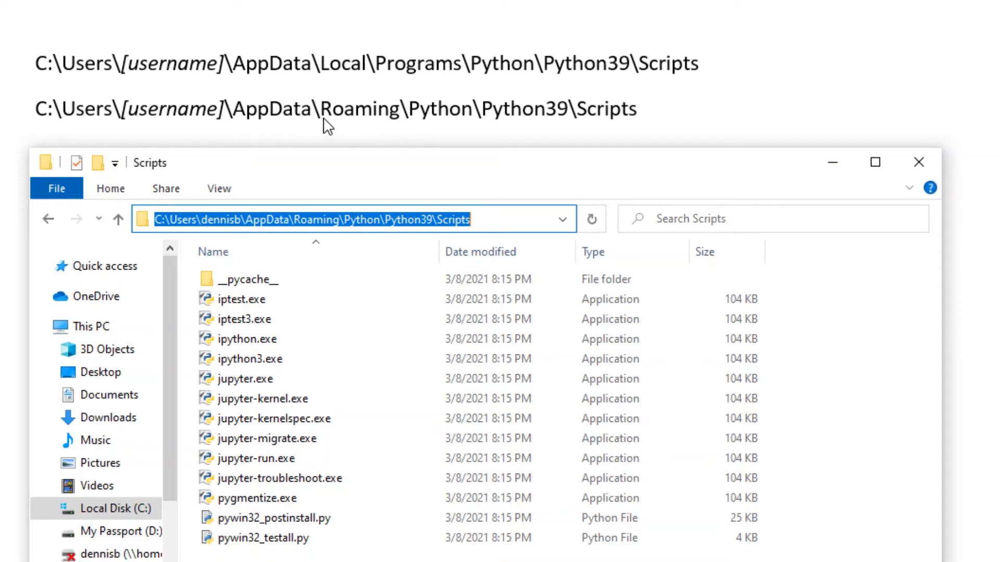
mouse_move(405, 130)
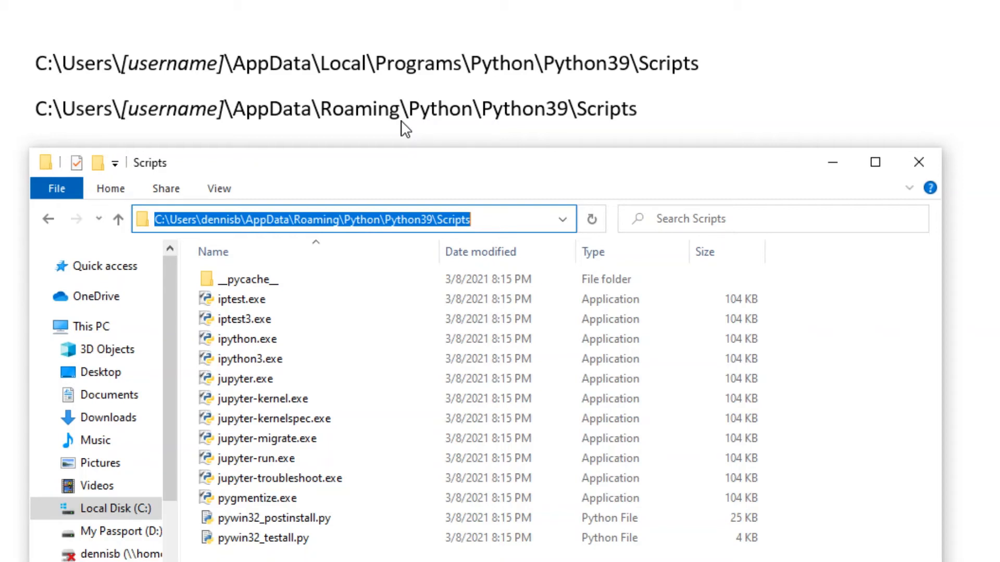
text(env)
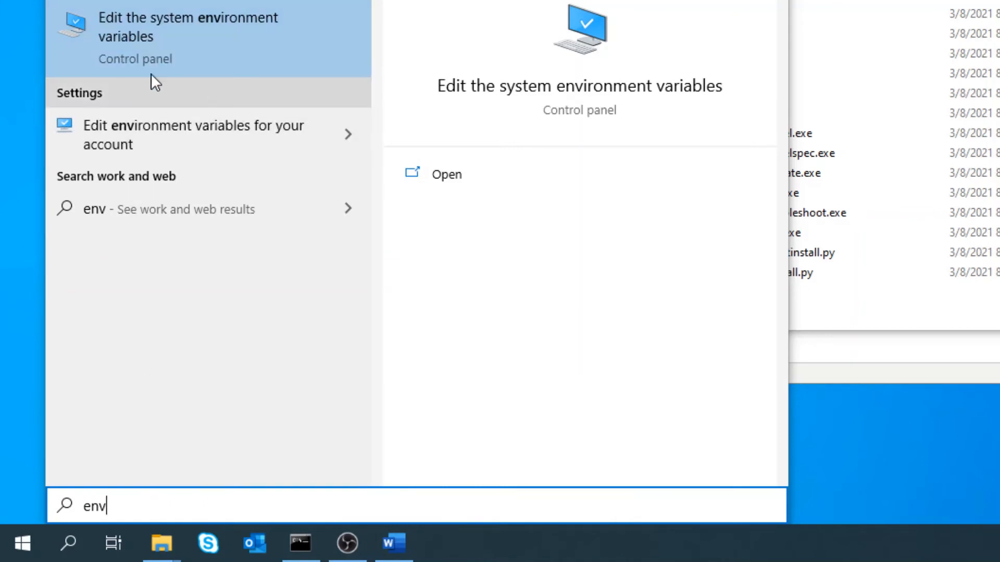
mouse_move(213, 30)
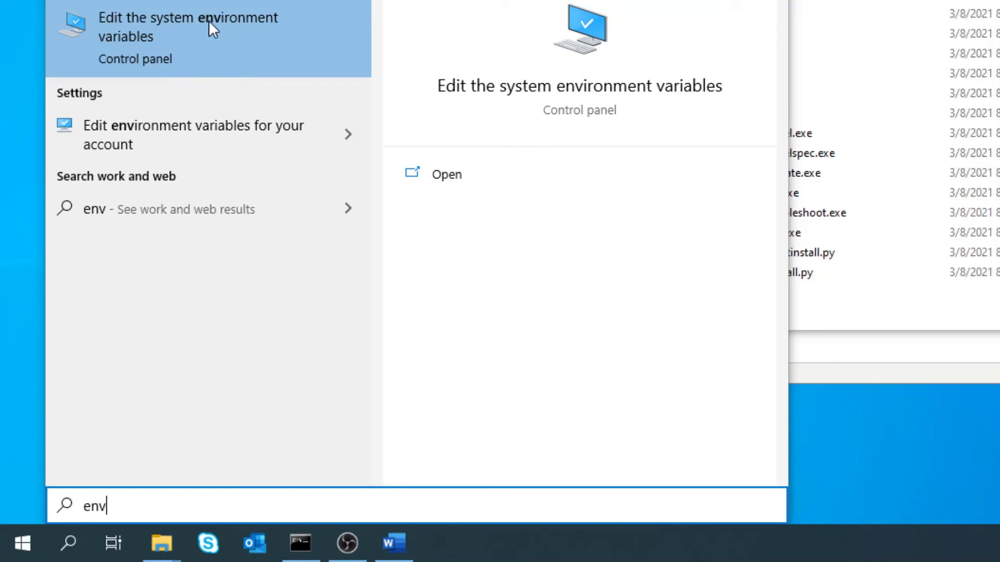
mouse_move(228, 42)
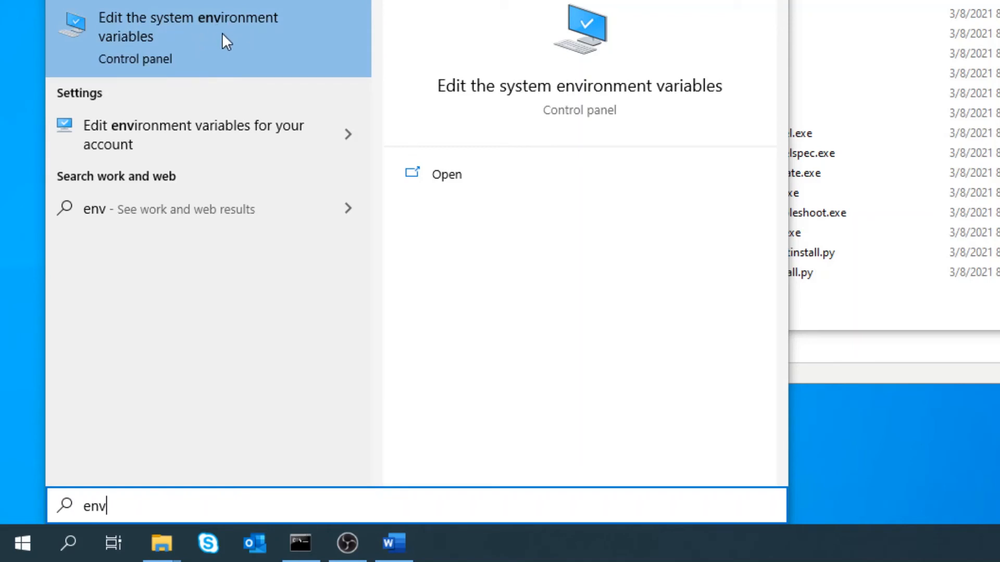
mouse_move(219, 51)
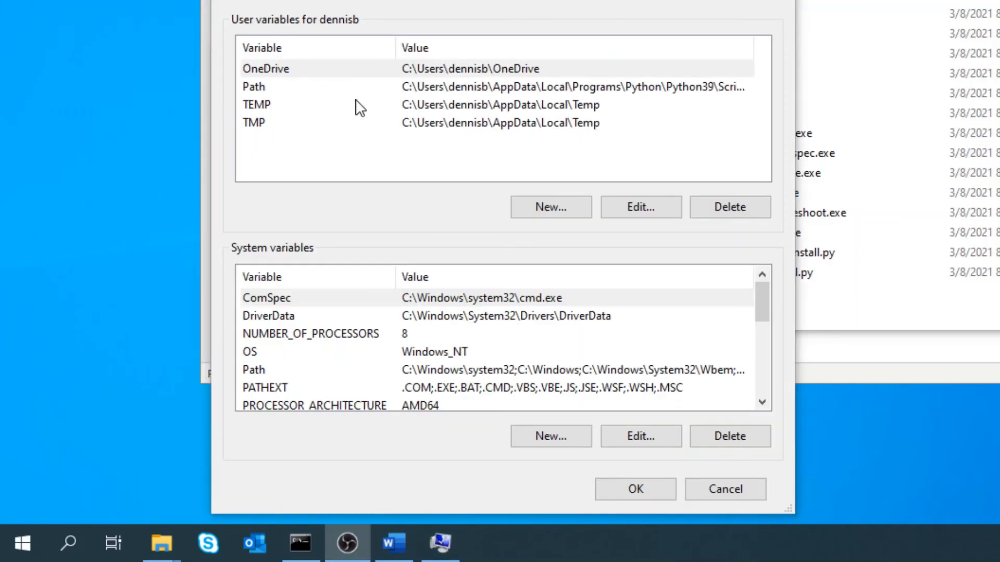
mouse_move(445, 95)
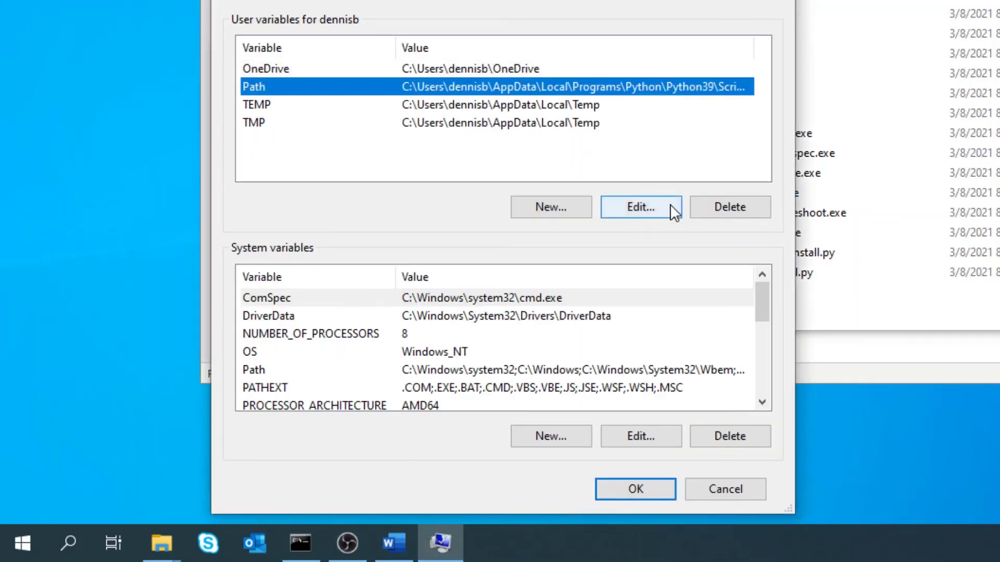
Edit the user Path variable to list its folder entries
click(641, 206)
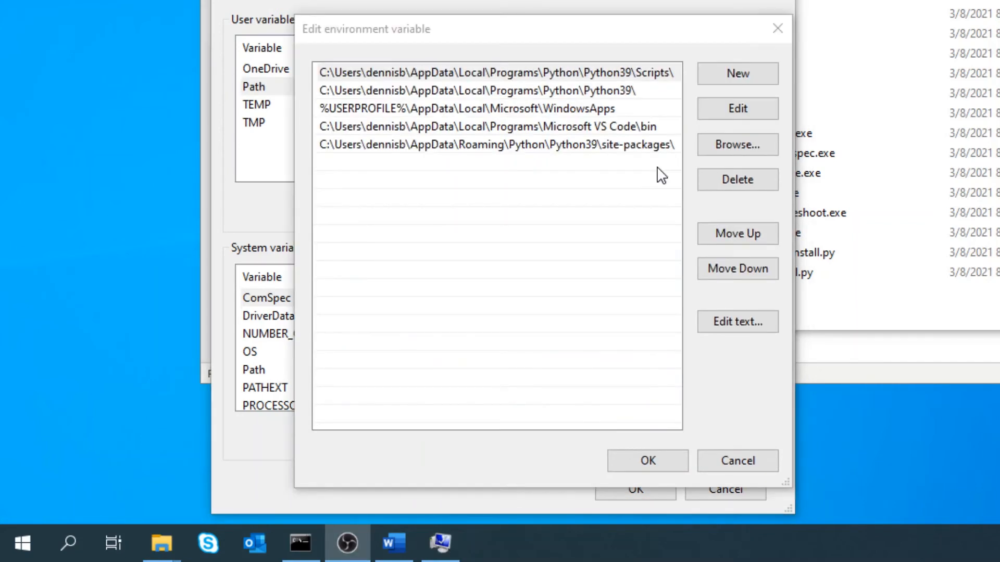
mouse_move(649, 114)
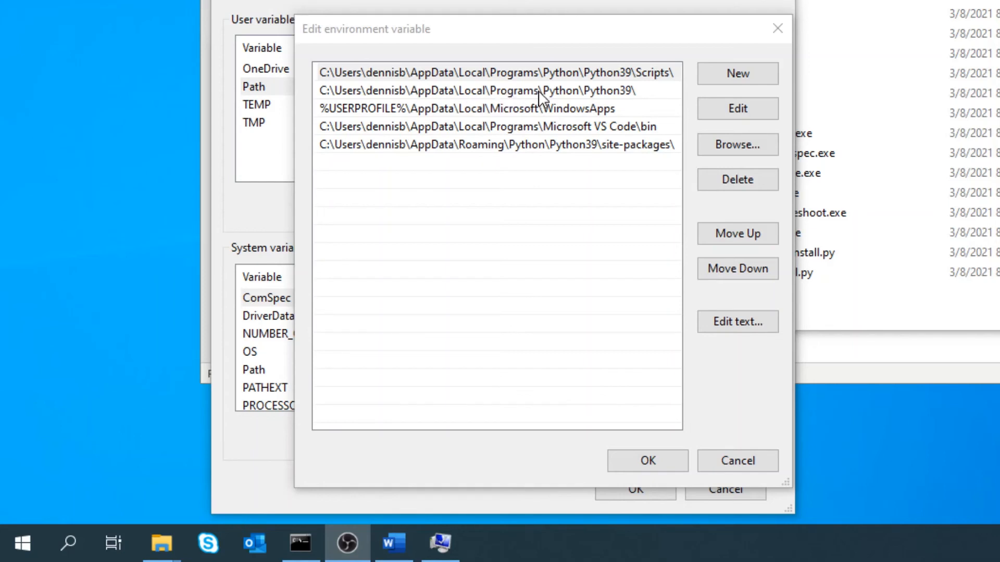
mouse_move(586, 85)
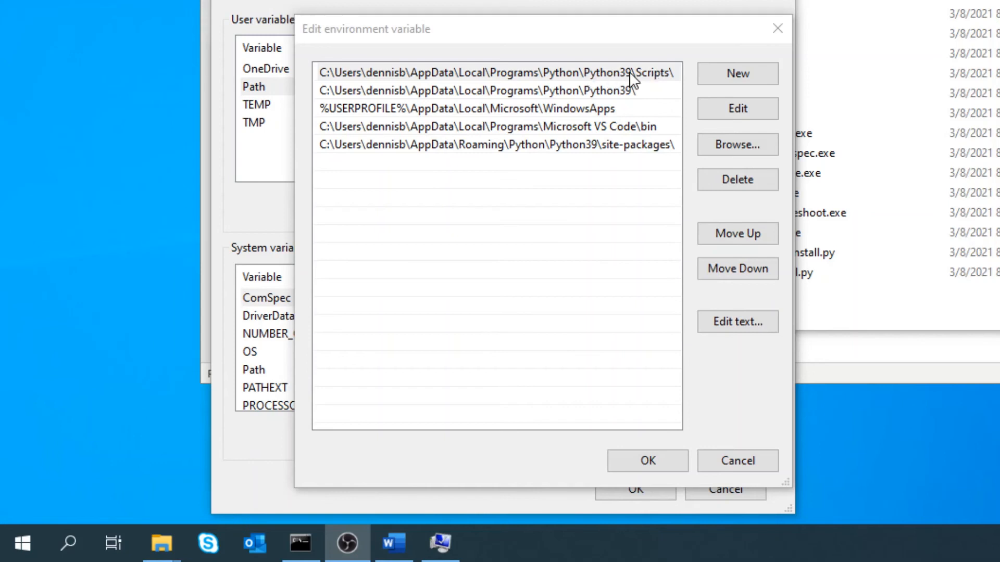
mouse_move(656, 88)
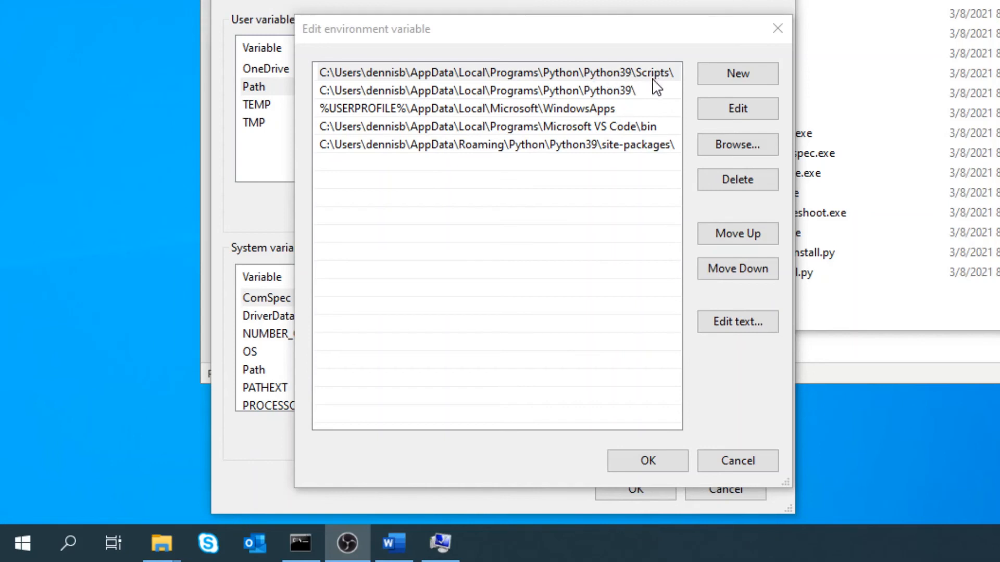
mouse_move(650, 81)
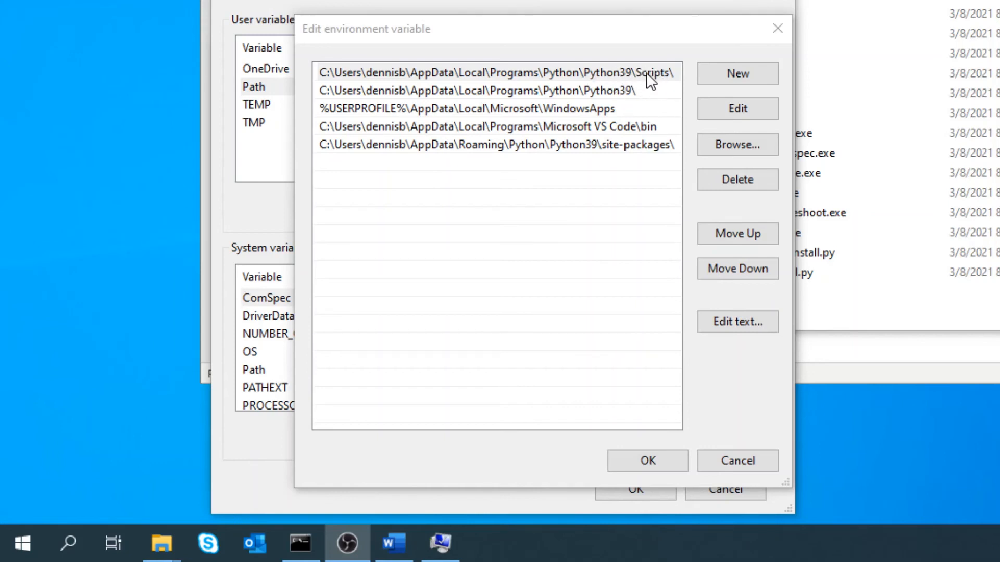
mouse_move(637, 87)
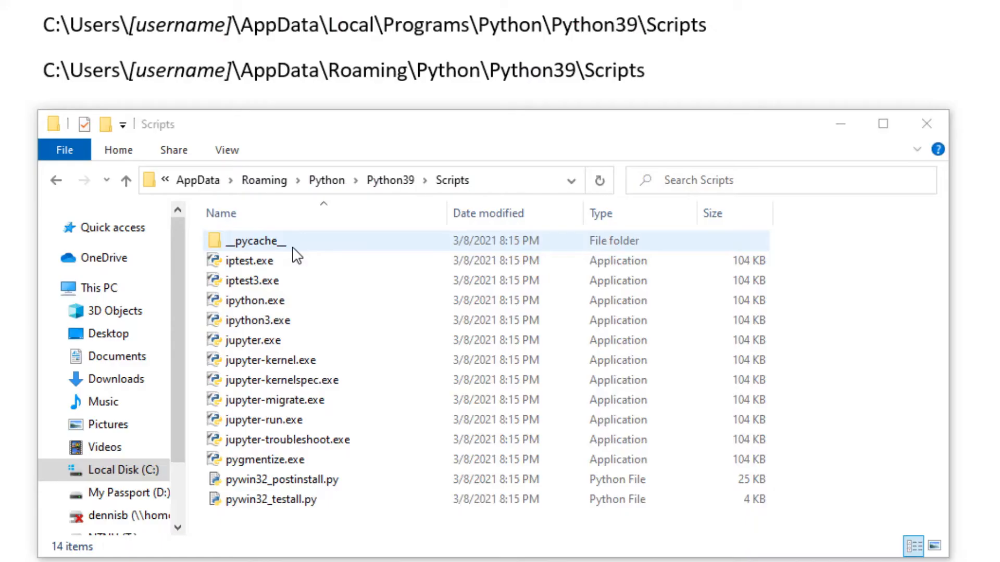
Select jupyter.exe in the Roaming Scripts folder and bring up its copy actions
click(274, 400)
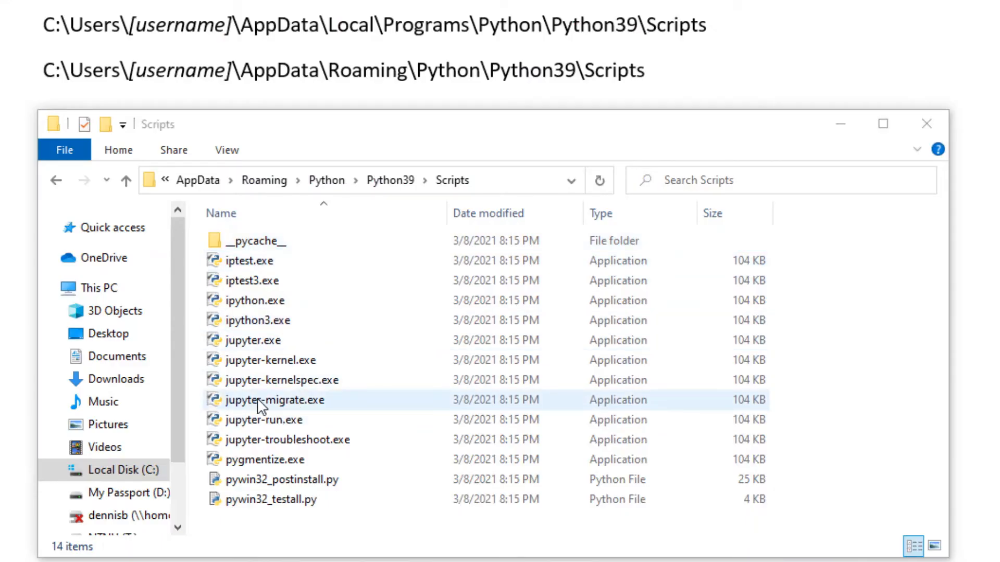
click(255, 339)
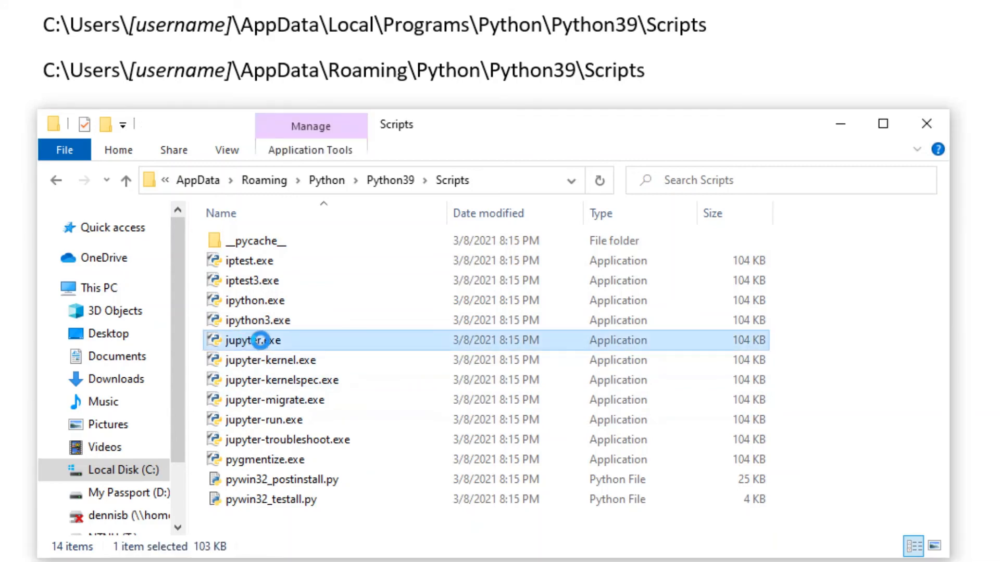
right_click(258, 340)
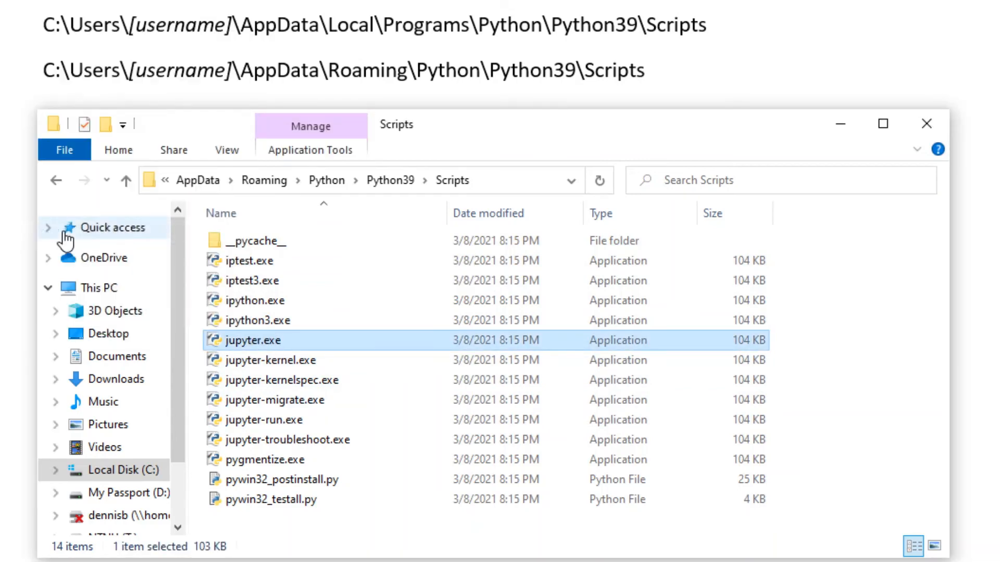
mouse_move(273, 61)
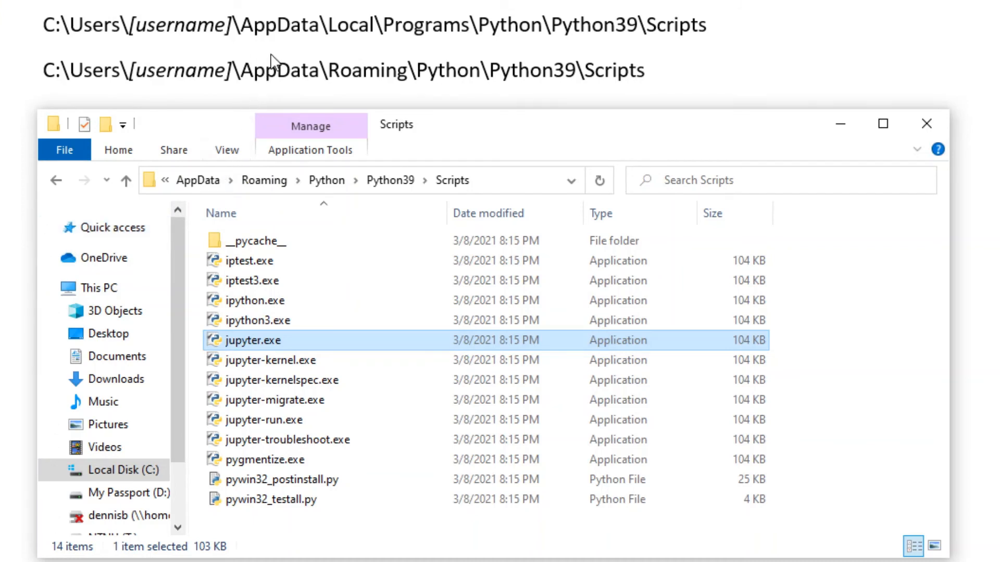
mouse_move(357, 43)
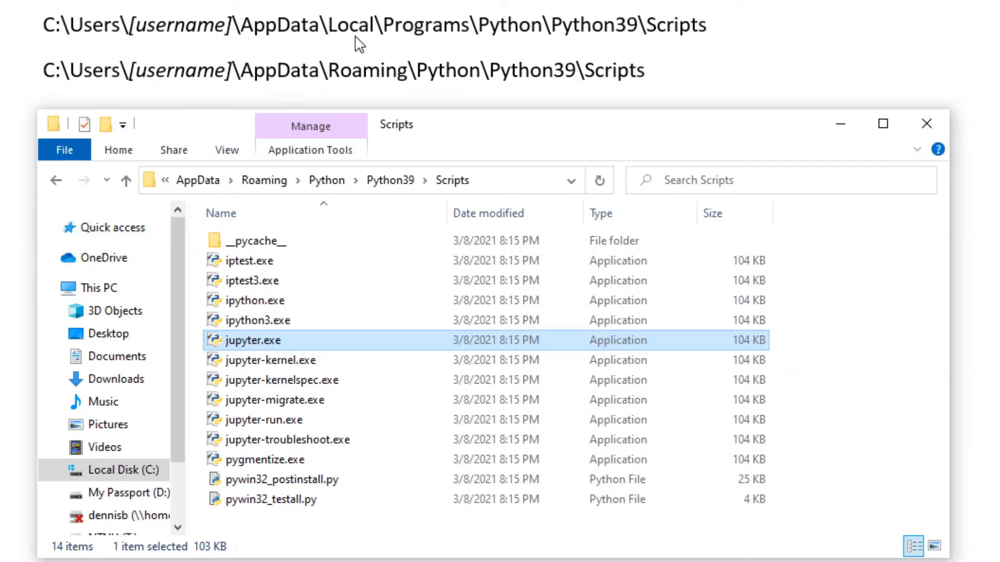
mouse_move(245, 34)
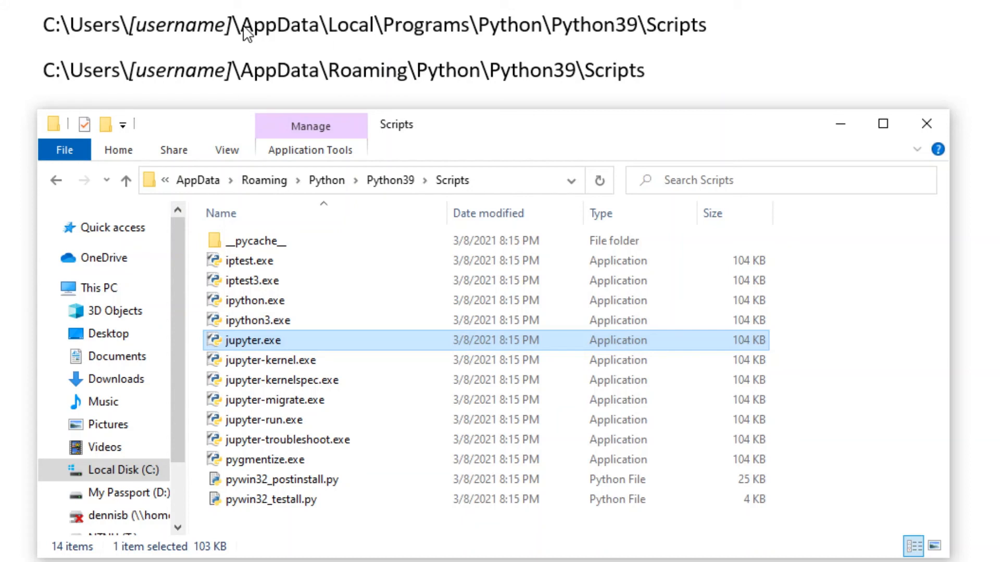
mouse_move(700, 33)
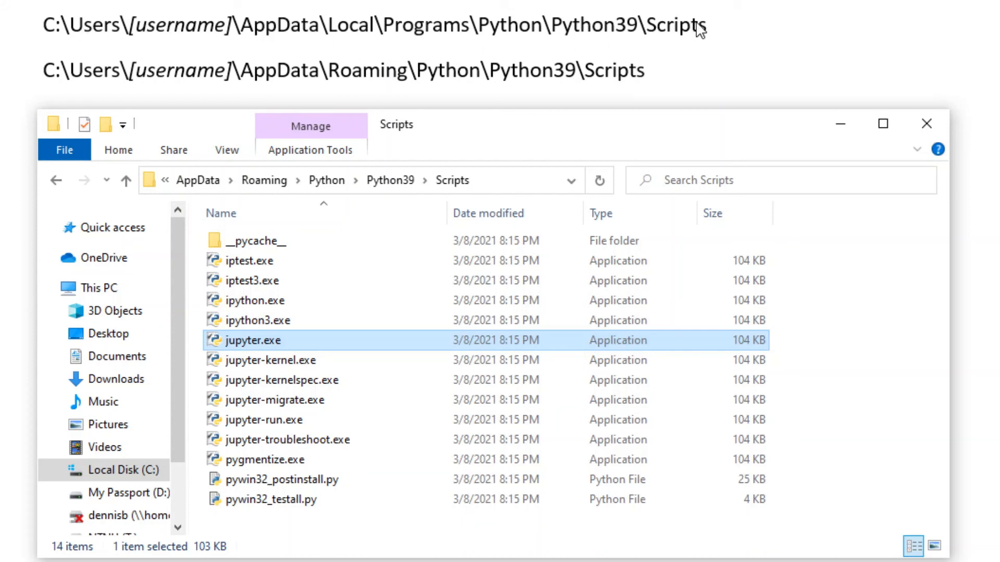
mouse_move(646, 41)
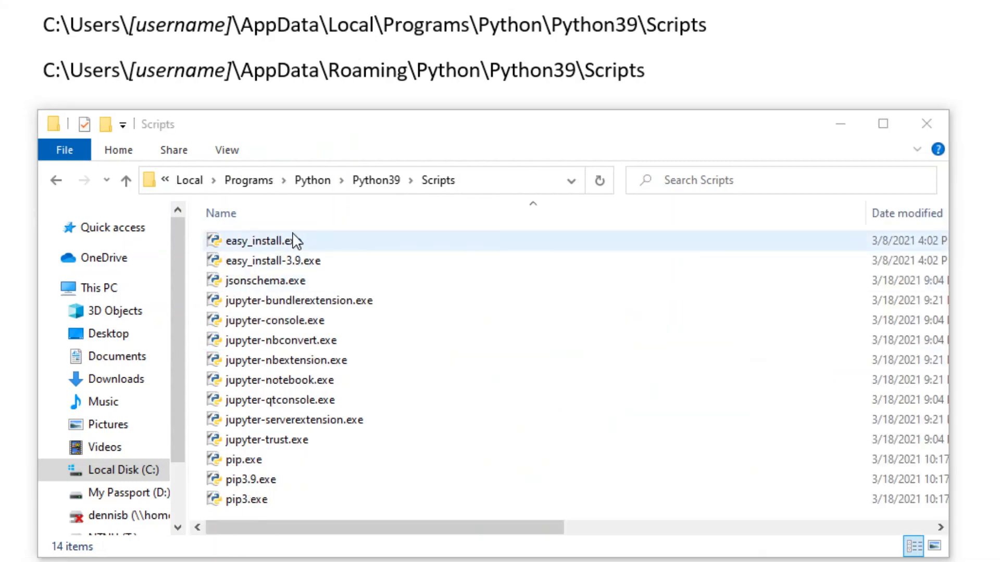
mouse_move(189, 180)
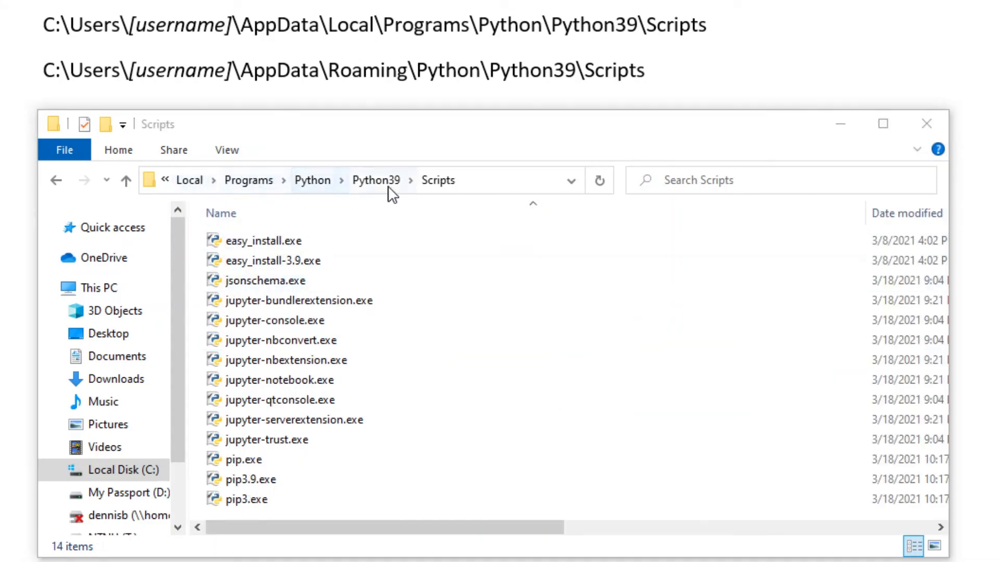
mouse_move(311, 181)
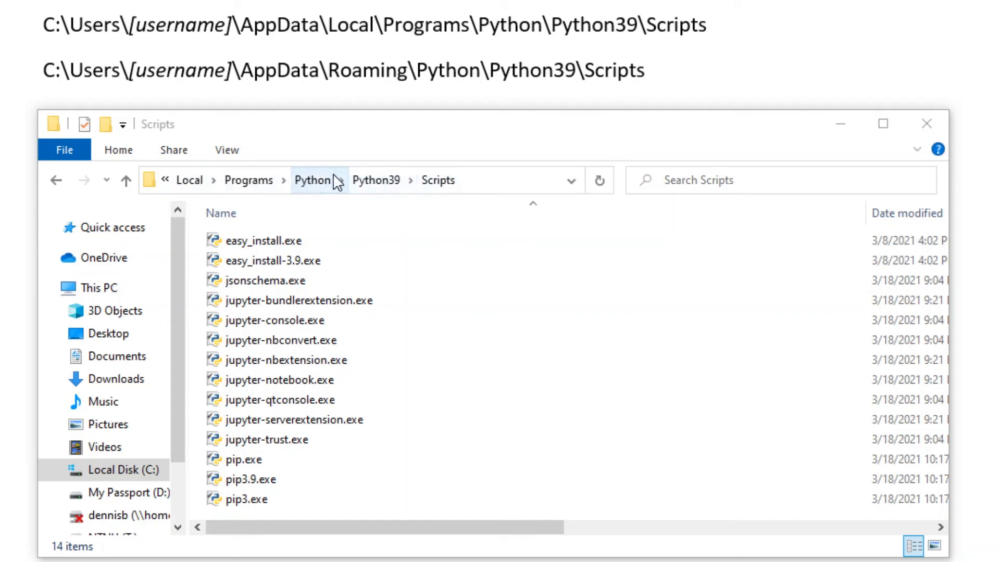
mouse_move(328, 187)
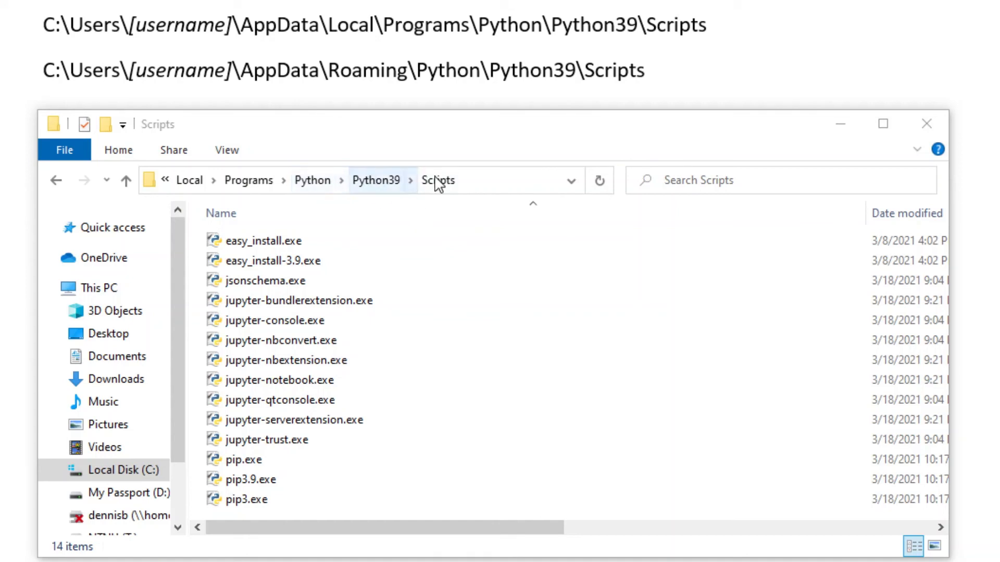
mouse_move(453, 192)
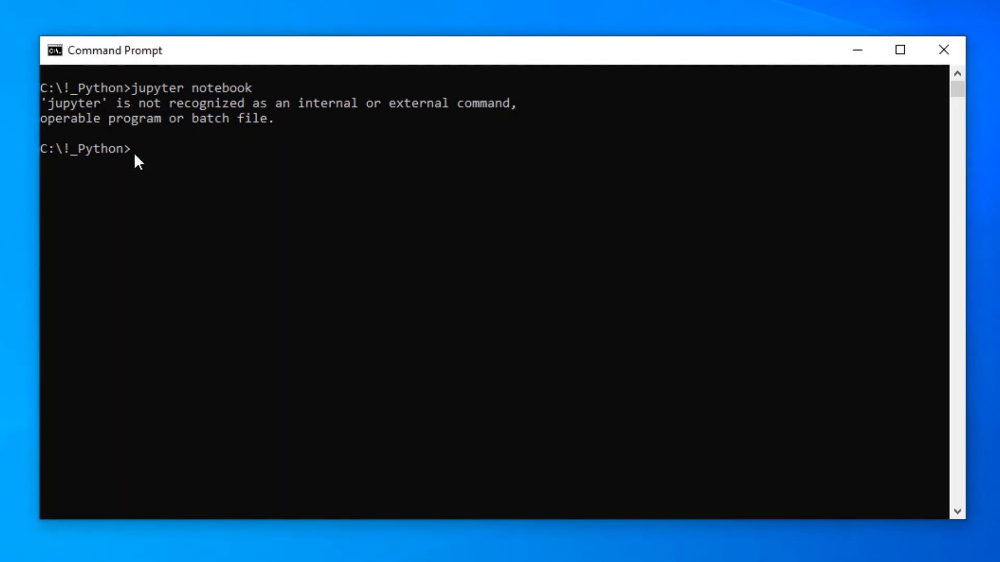
Run 'jupyter notebook' from the C:\!_Python prompt to launch the server
text(jupyter notebook)
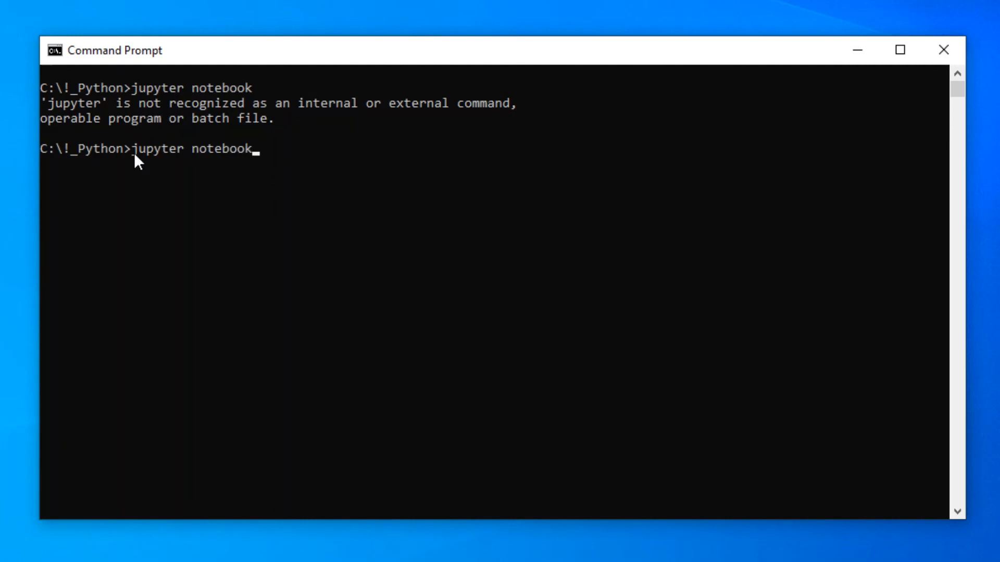
mouse_move(675, 241)
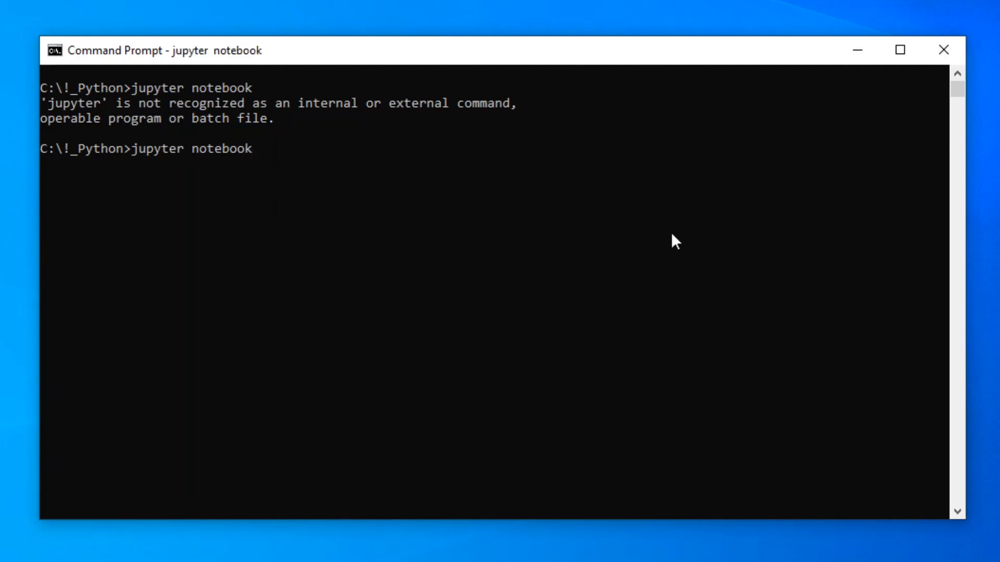
key(Return)
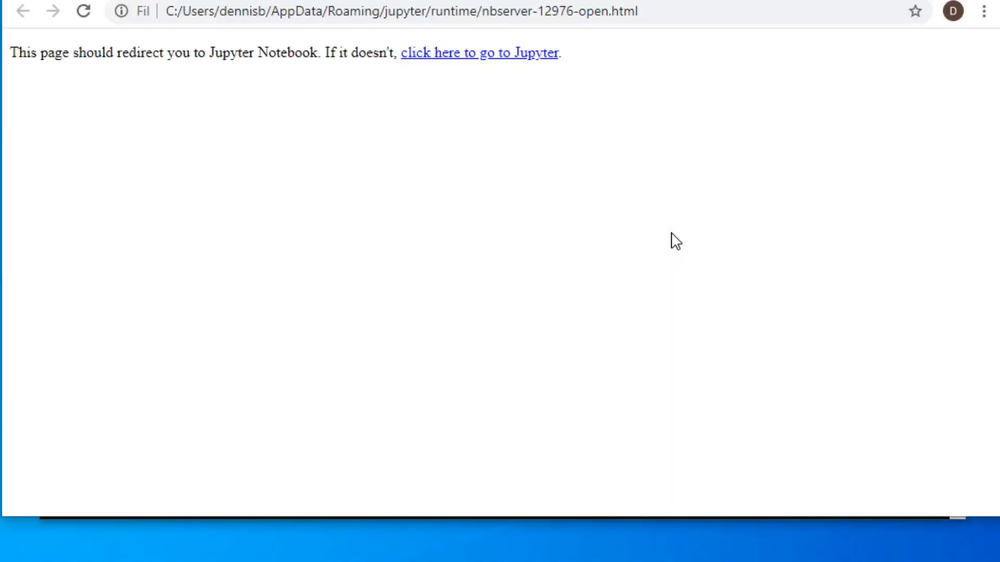
Let the browser redirect to the Jupyter dashboard at localhost:8888/tree with an empty notebook list
click(479, 53)
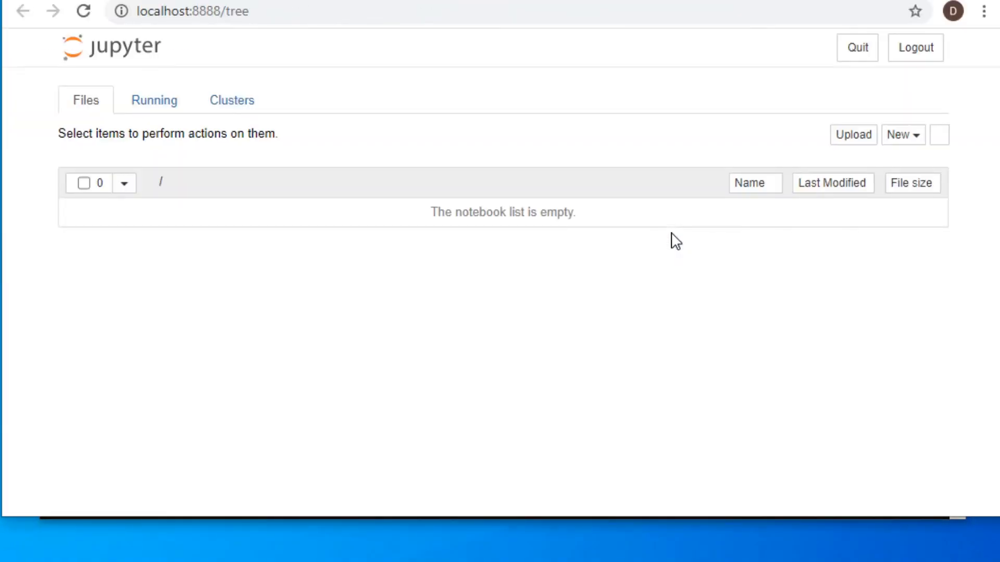
click(938, 135)
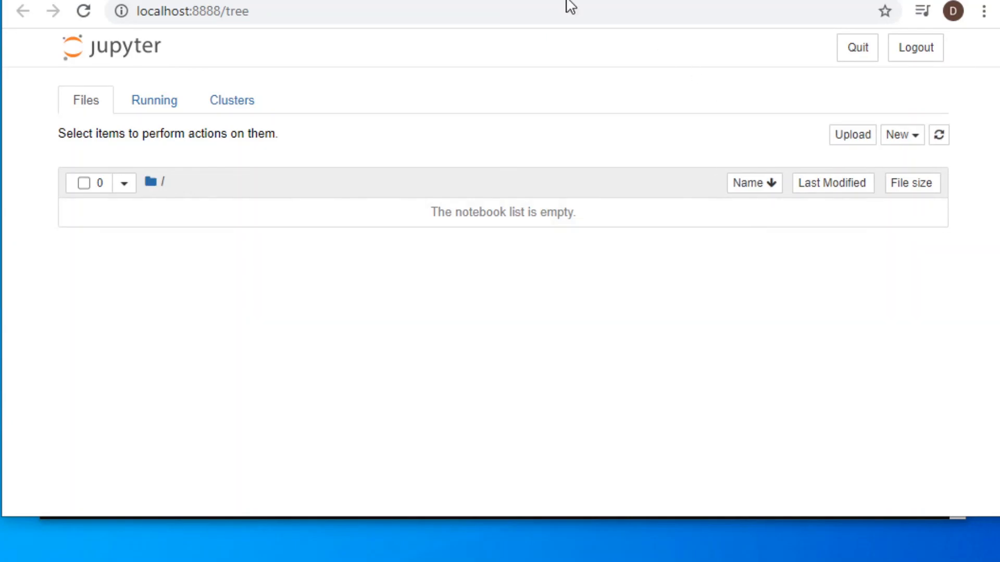